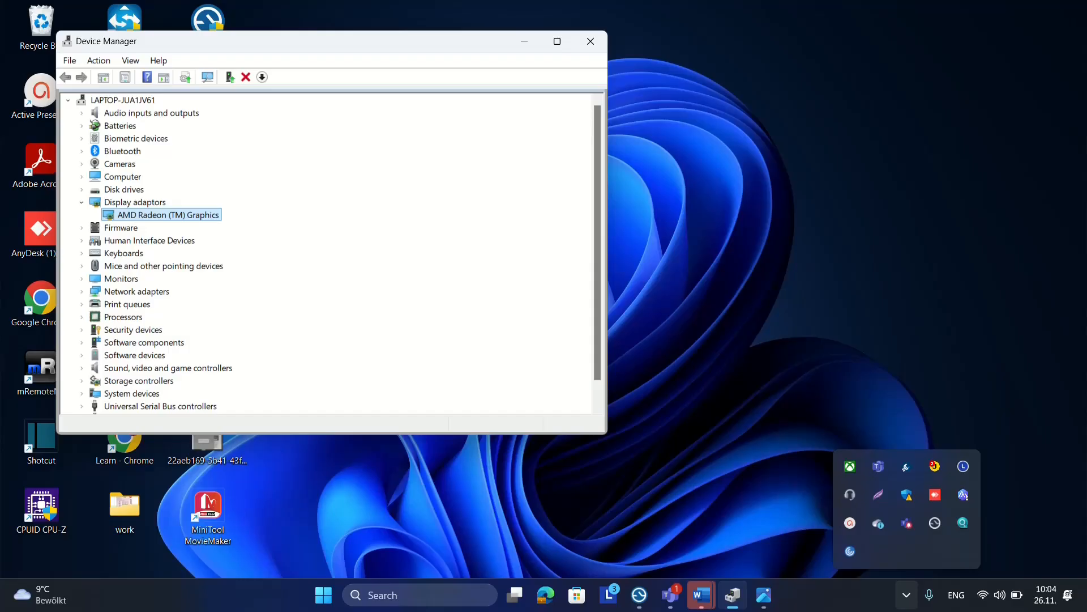
Minimise Device Manager and right-click the desktop to bring up its context menu
left_click(589, 41)
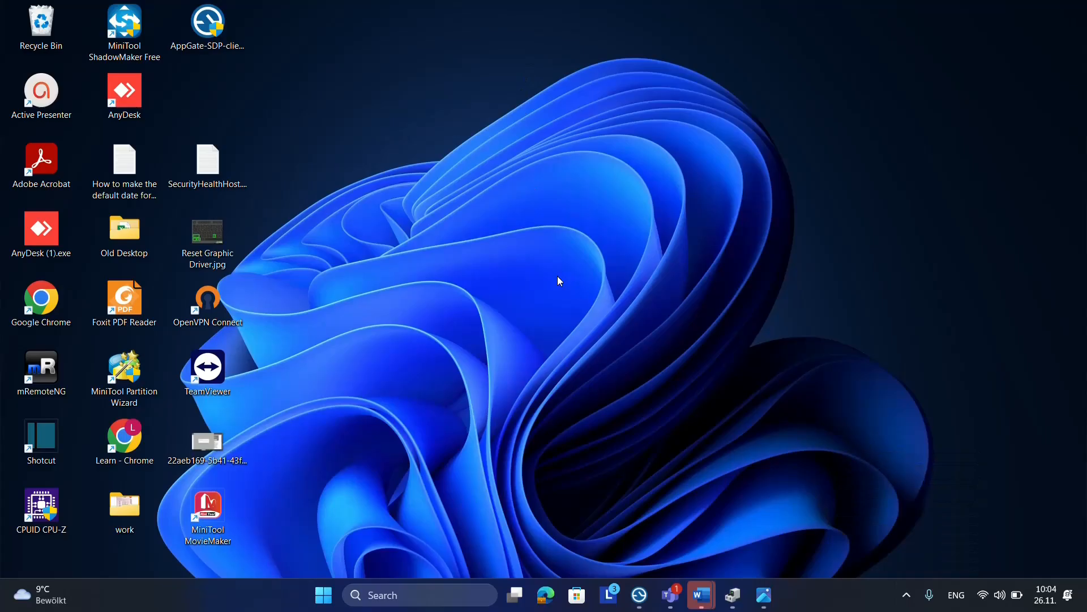
right_click(559, 281)
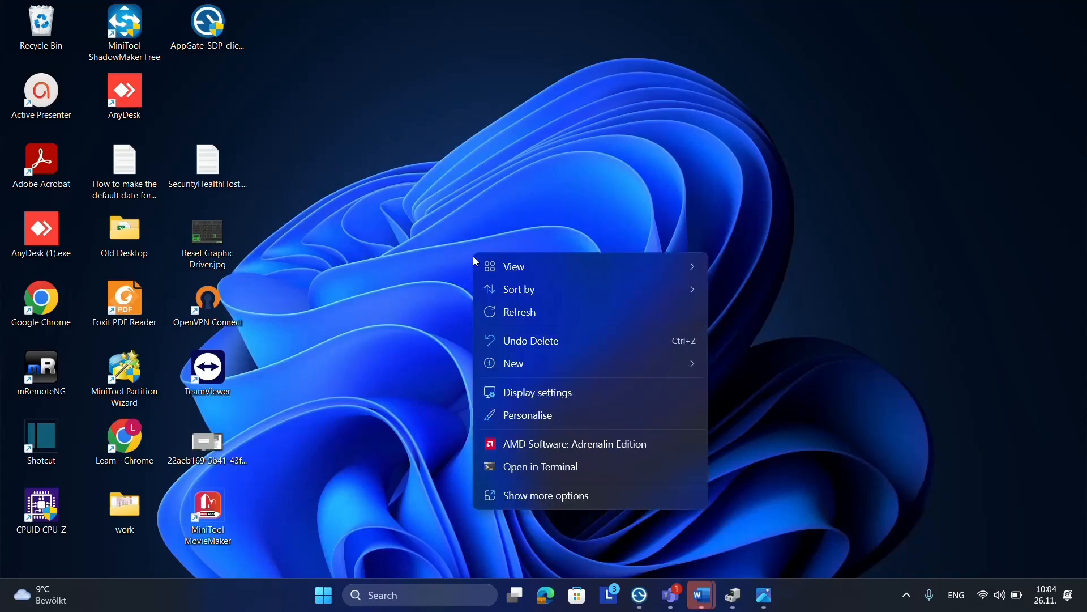
mouse_move(552, 352)
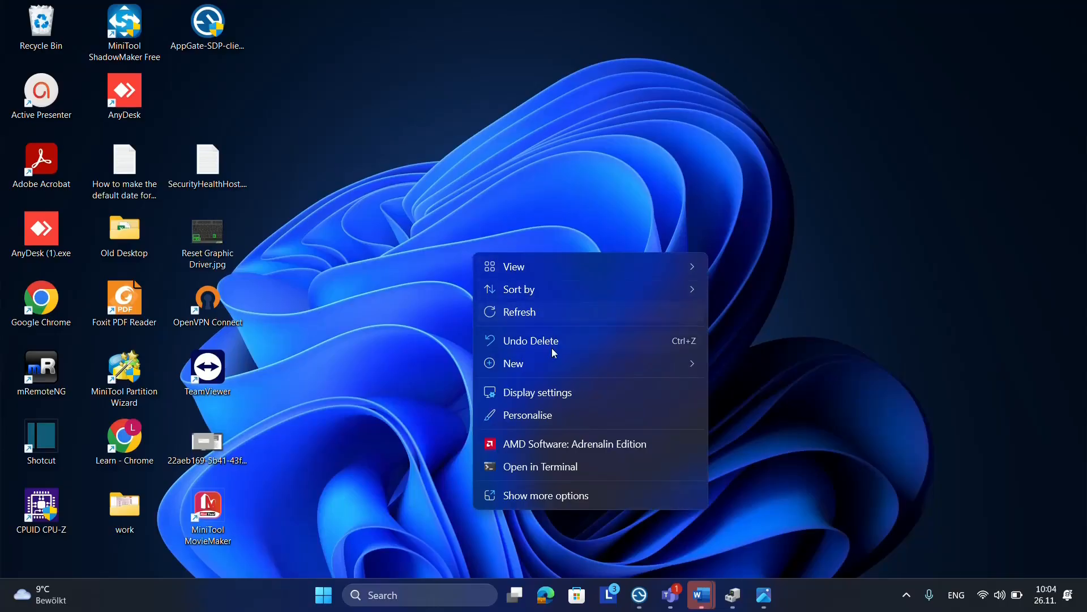
mouse_move(549, 402)
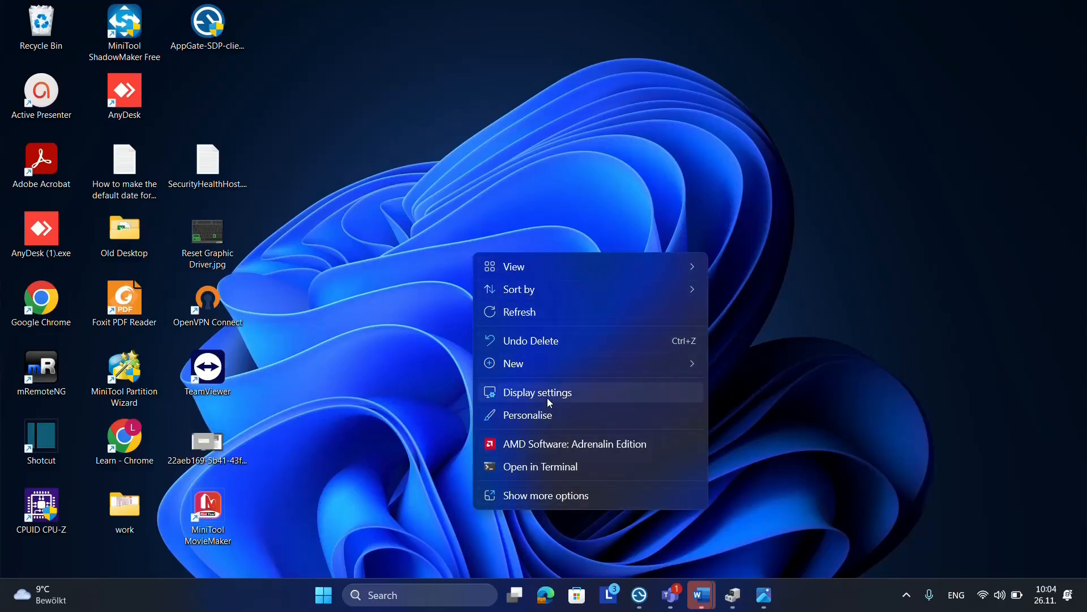
Open Display settings and scroll to the brightness, scale and resolution options
left_click(537, 391)
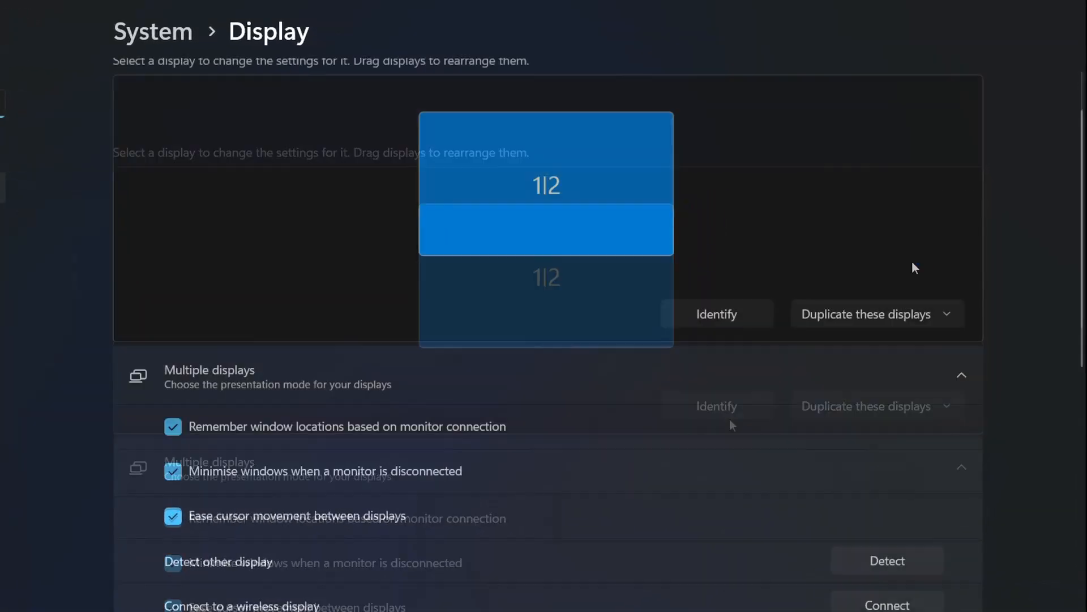
scroll("down", 3)
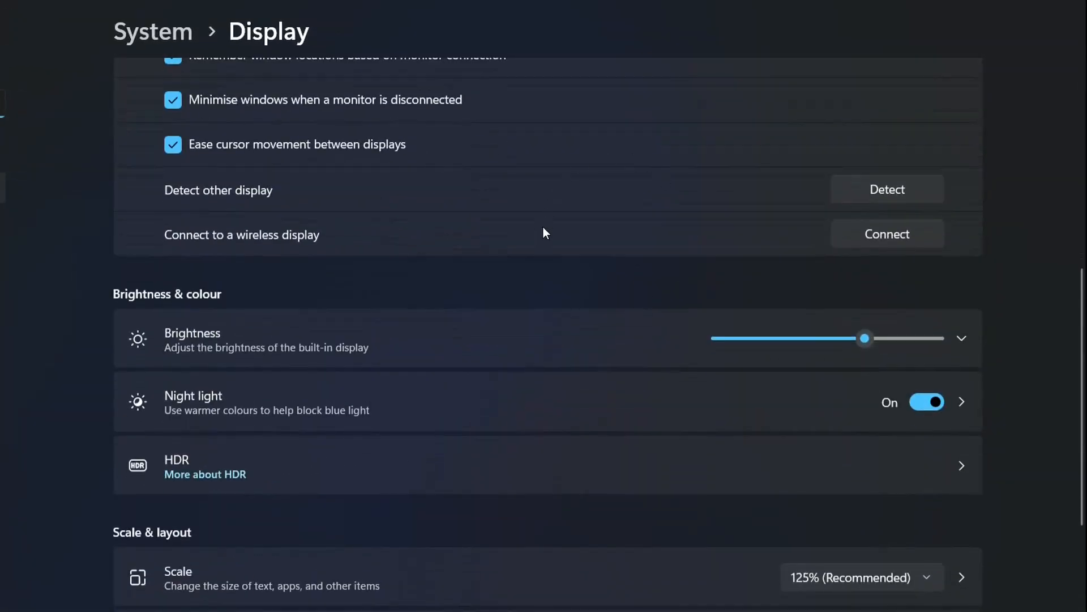
scroll("down", 3)
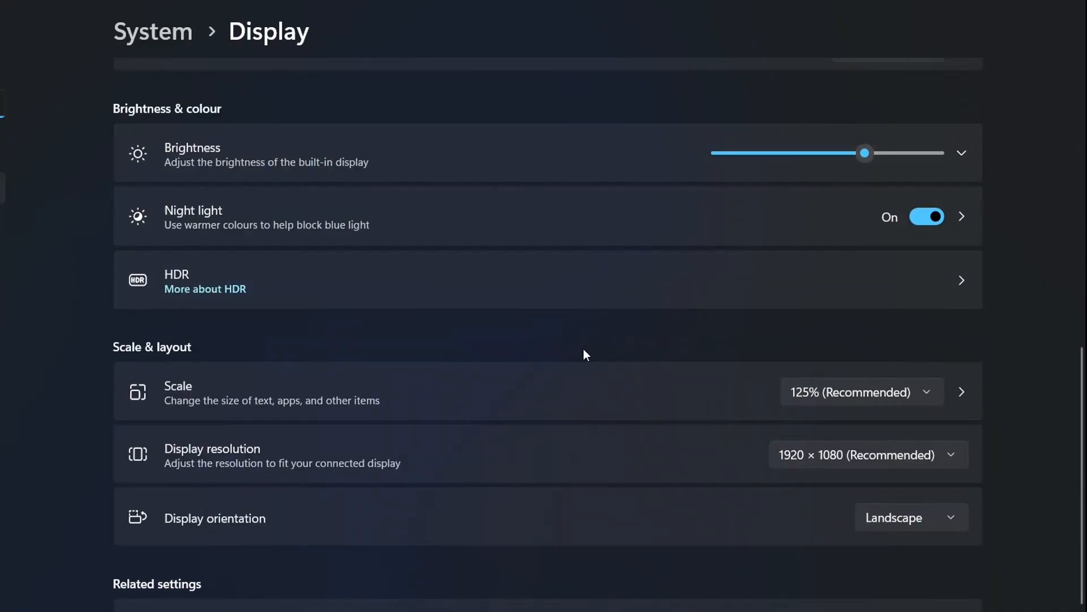
mouse_move(594, 354)
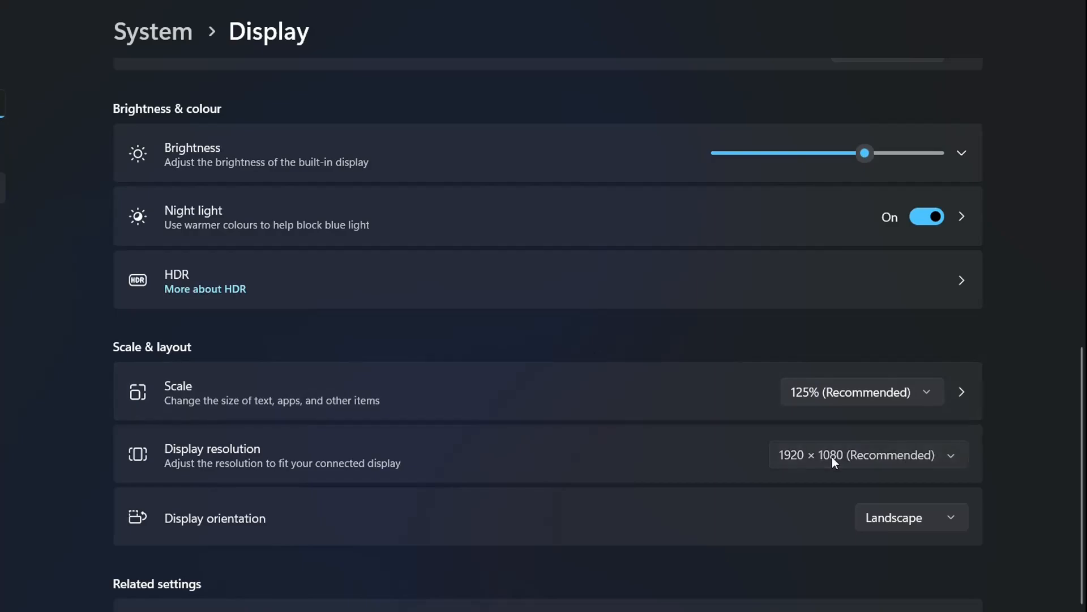
left_click(867, 454)
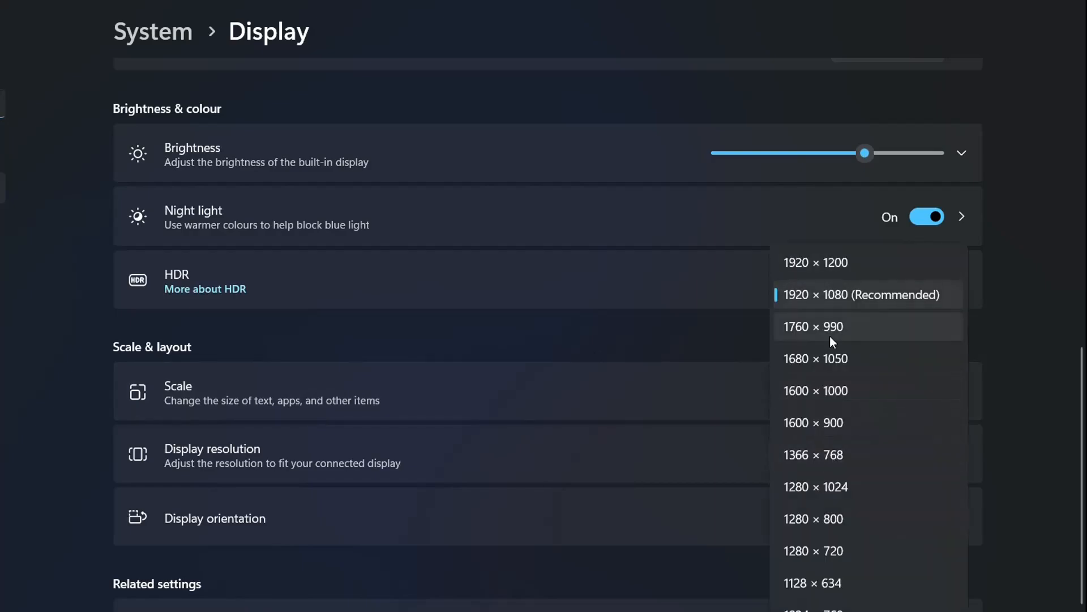
mouse_move(827, 347)
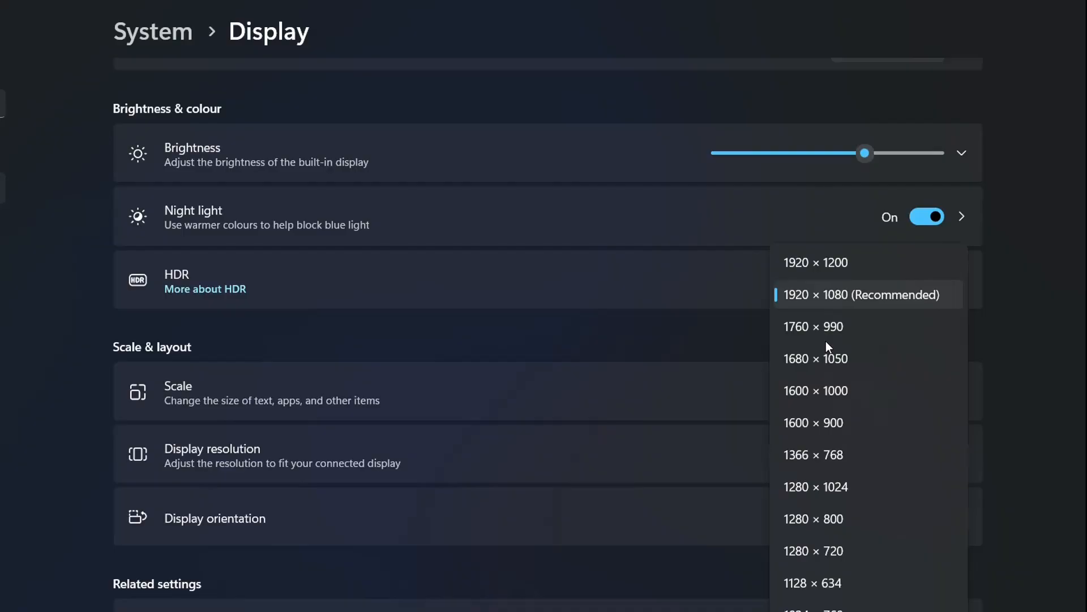
mouse_move(831, 327)
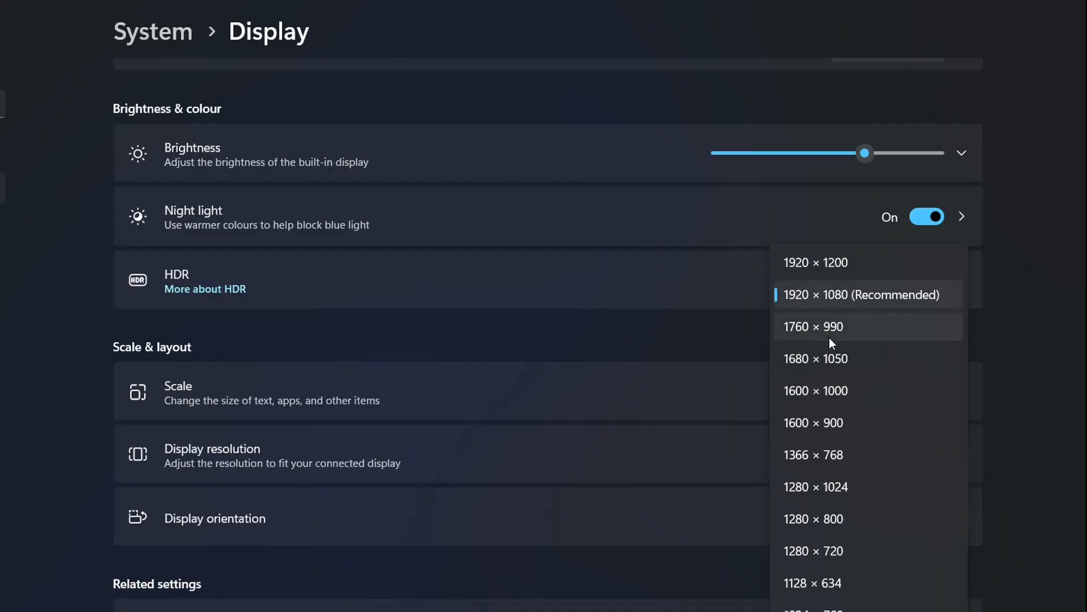
mouse_move(847, 485)
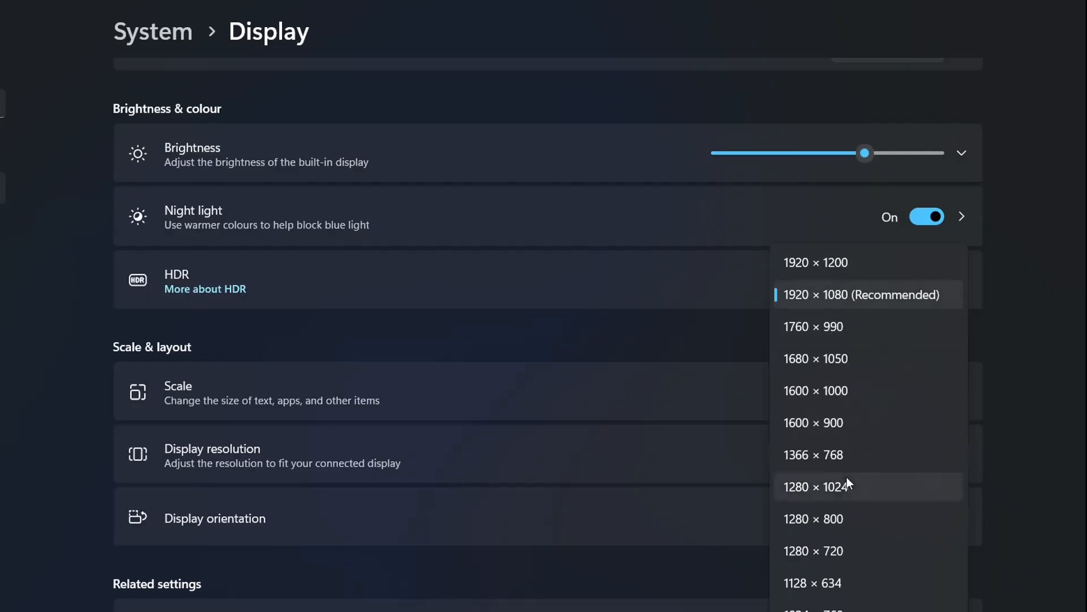
mouse_move(832, 424)
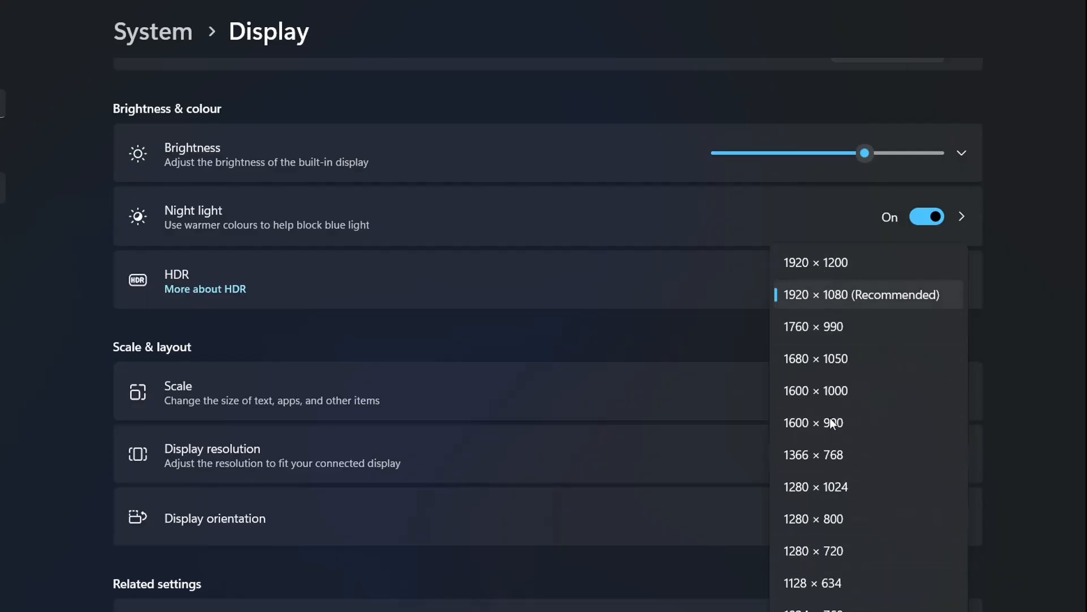
left_click(813, 327)
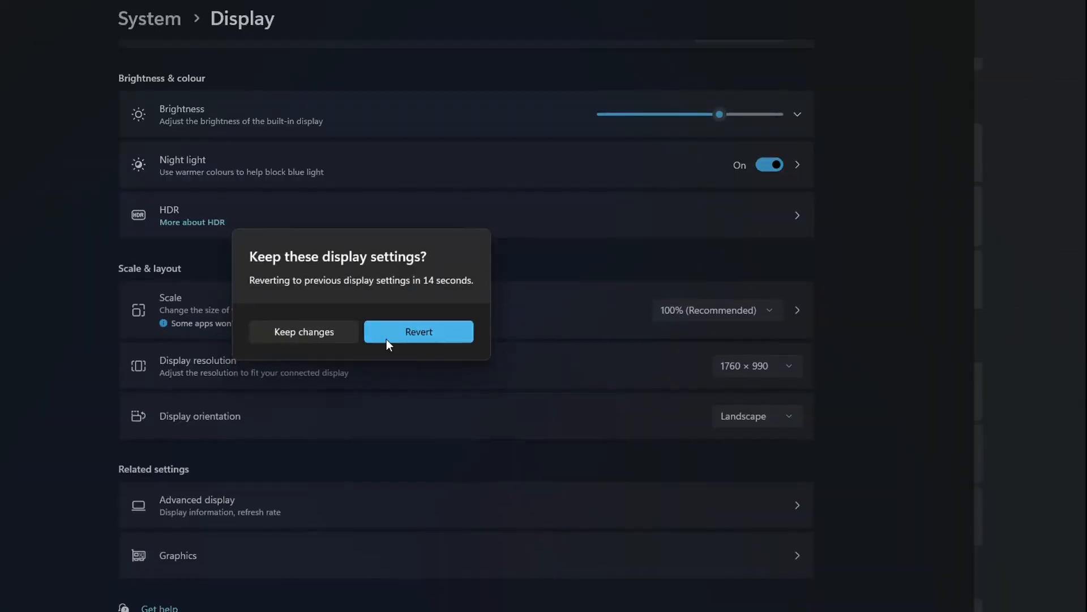
mouse_move(522, 392)
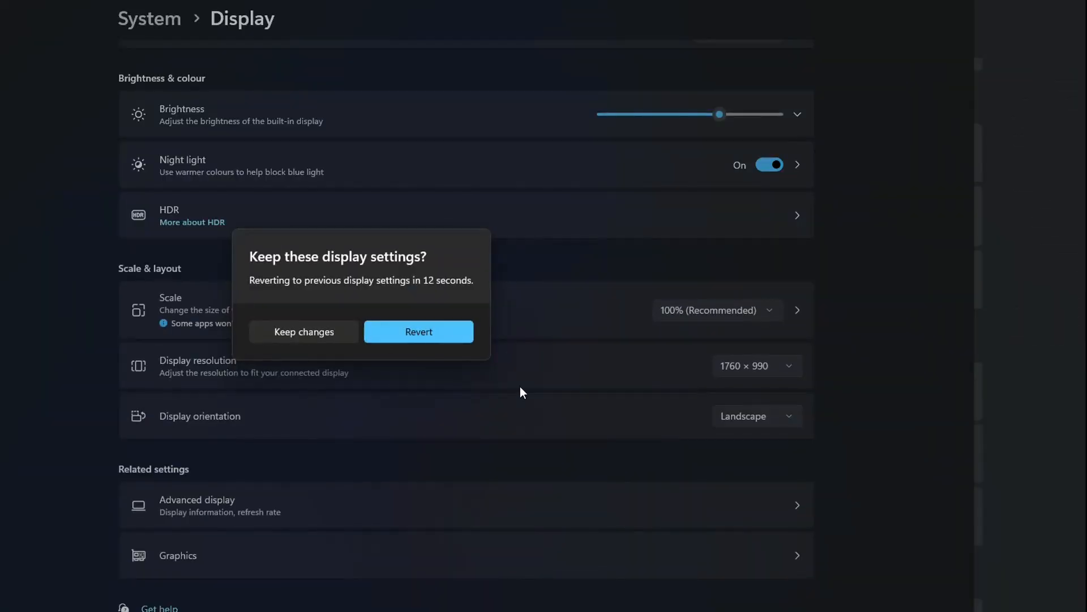
mouse_move(414, 290)
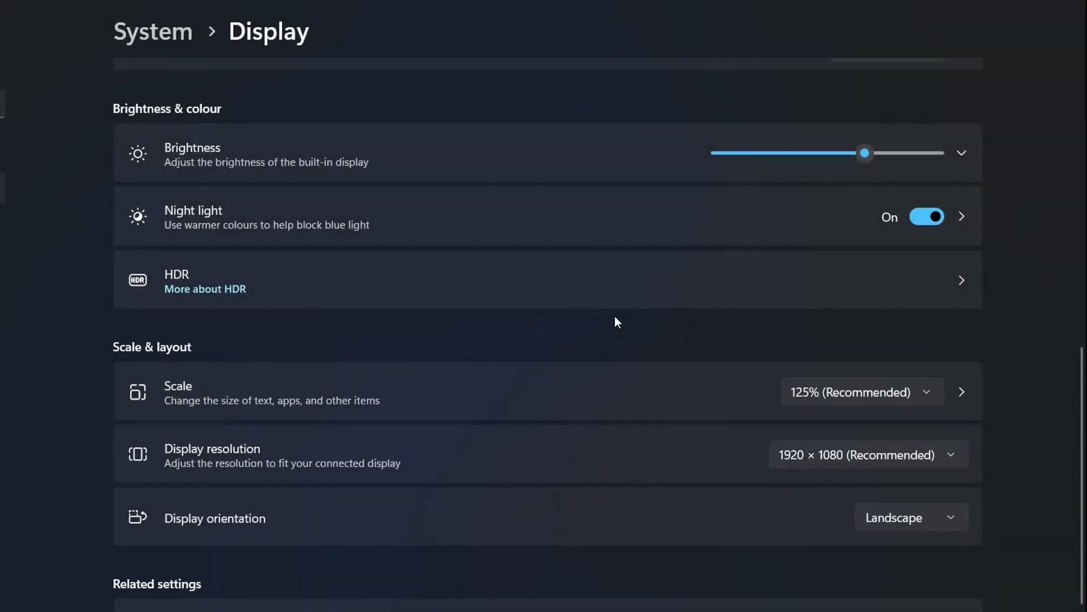
mouse_move(638, 321)
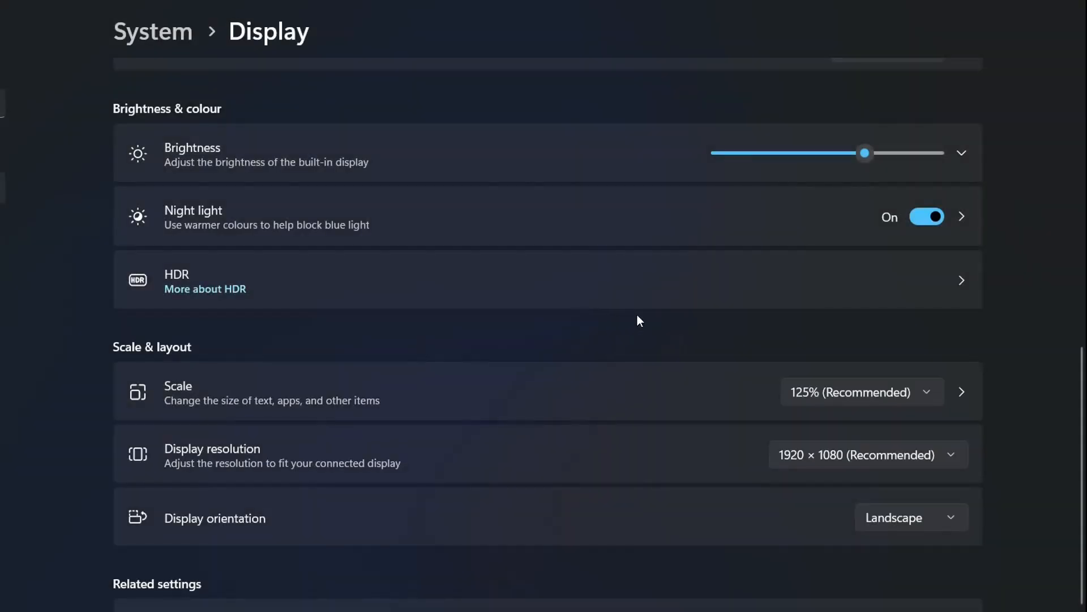
Scroll the Display page and open the Display resolution list, with 1920 × 1080 current
scroll("up", 3)
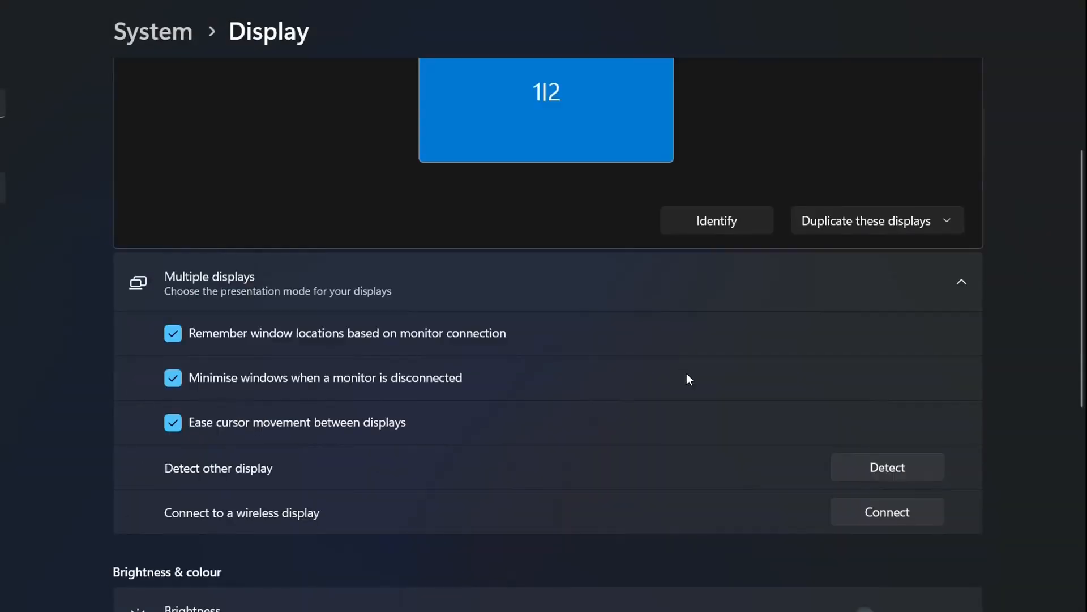
scroll("down", 3)
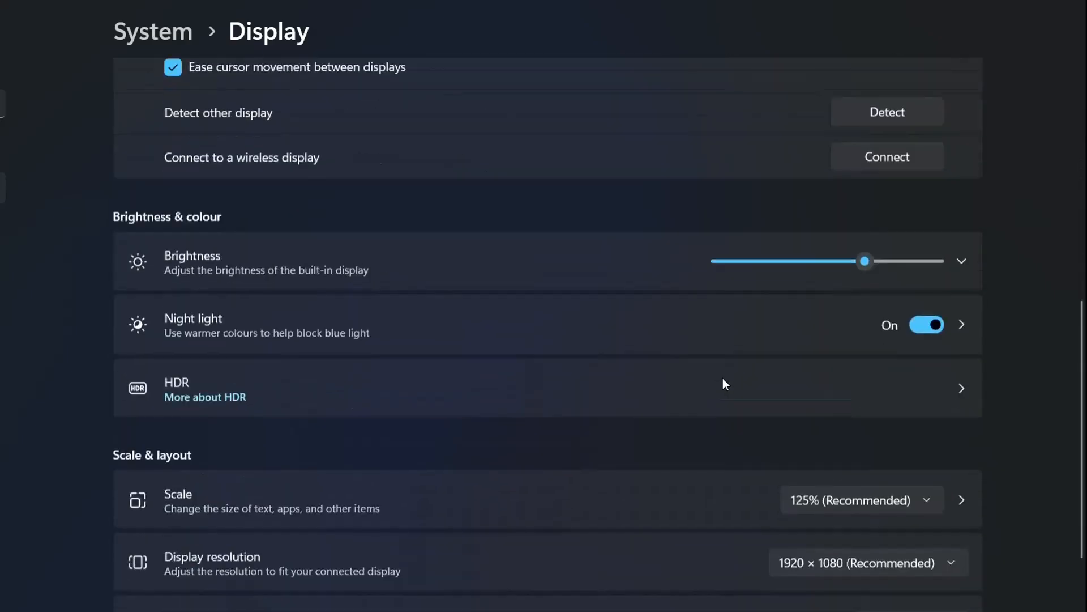
scroll("up", 3)
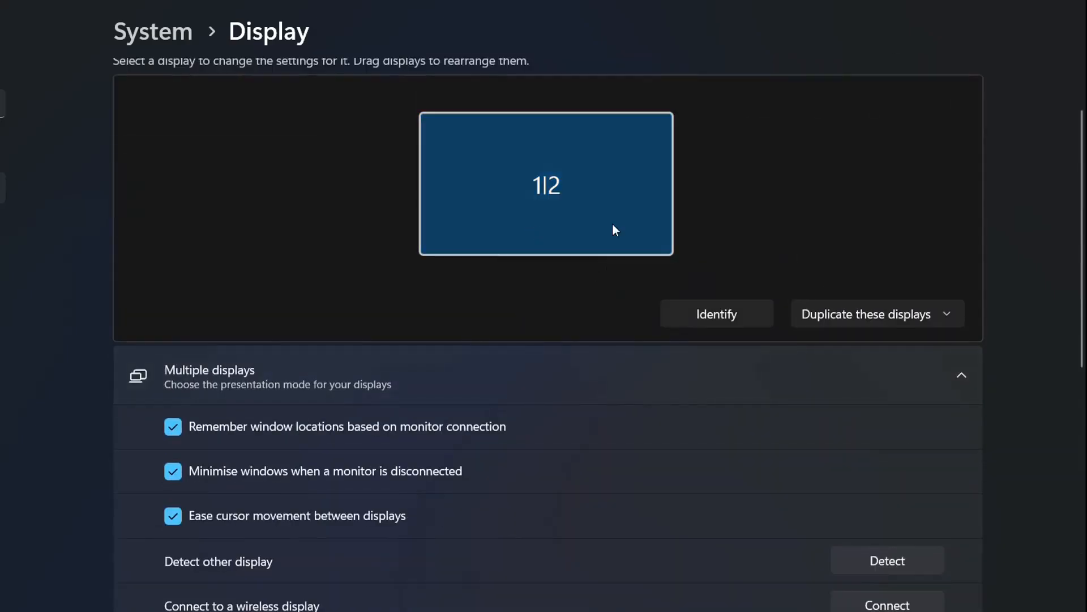
scroll("down", 3)
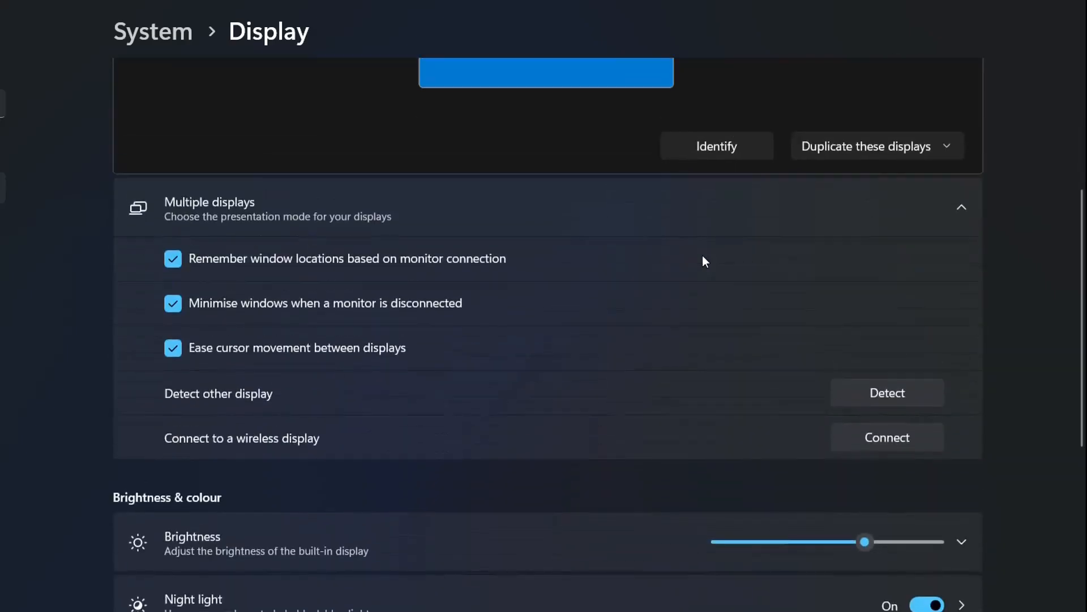
scroll("down", 3)
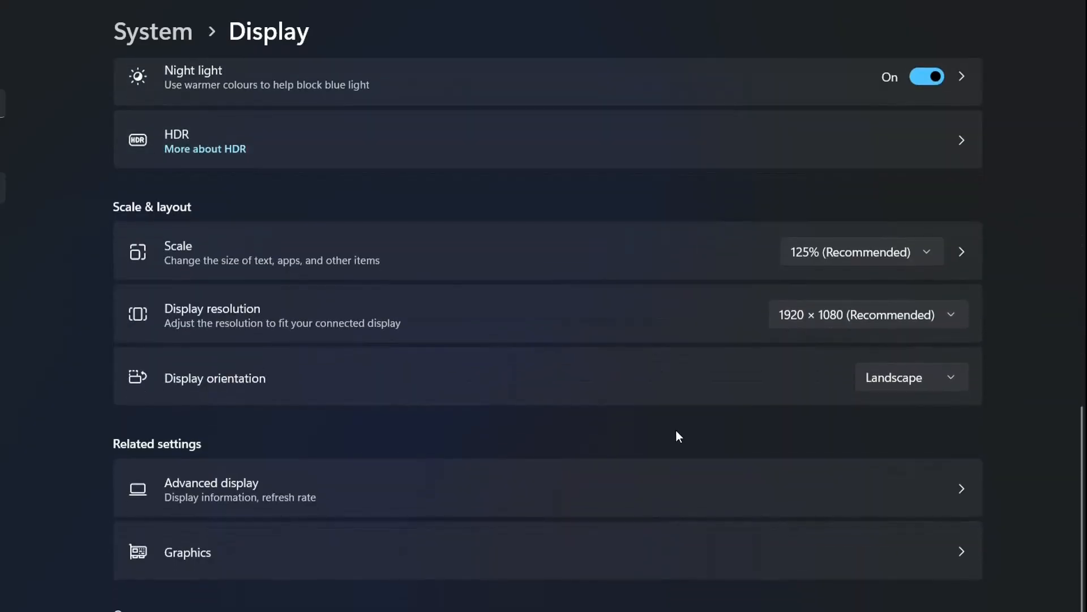
left_click(866, 315)
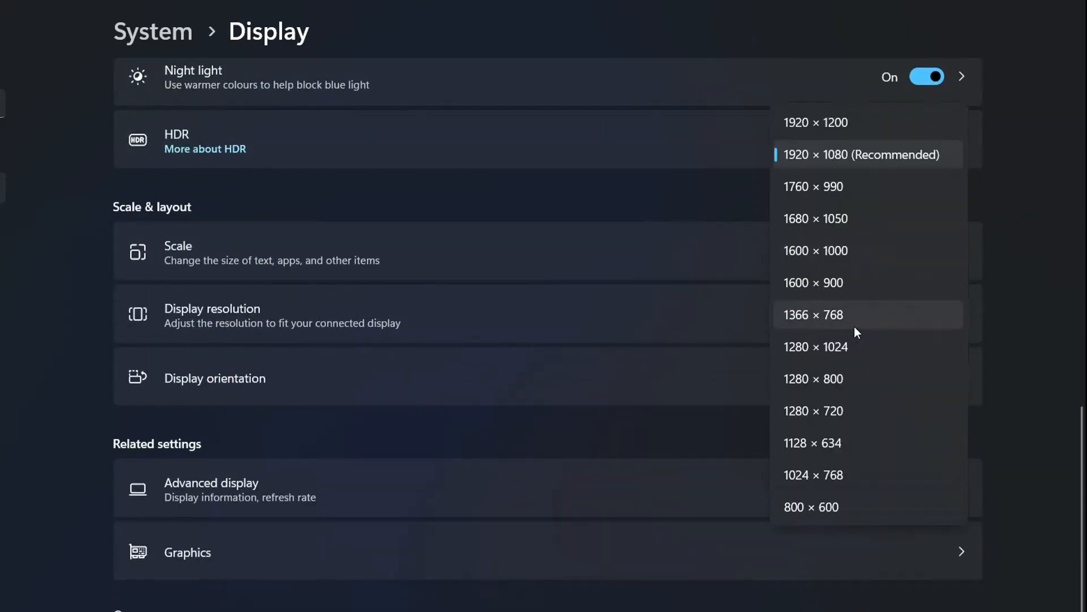
mouse_move(846, 334)
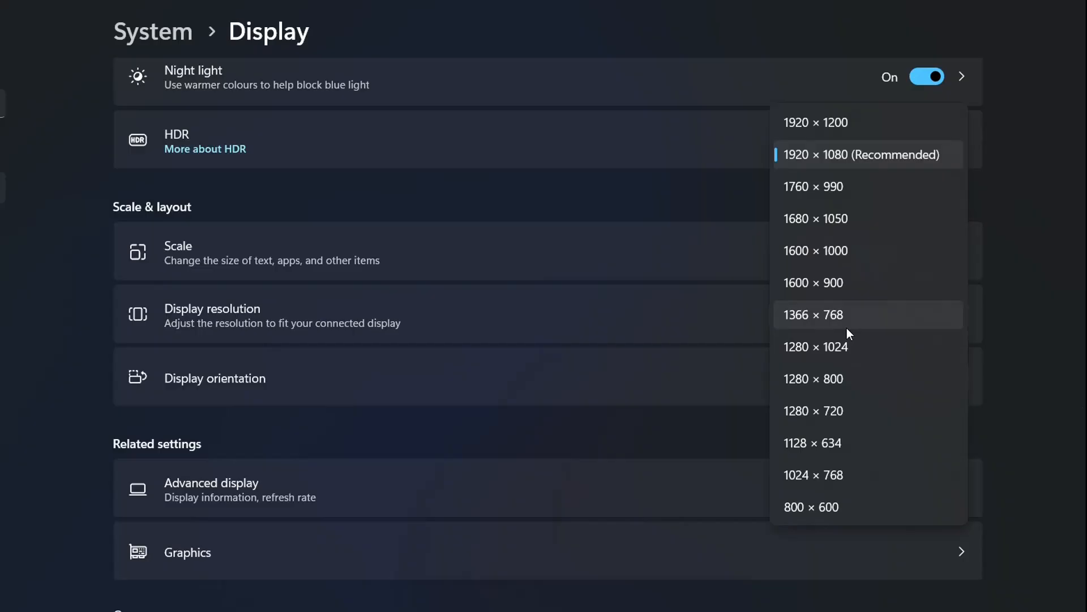
mouse_move(844, 333)
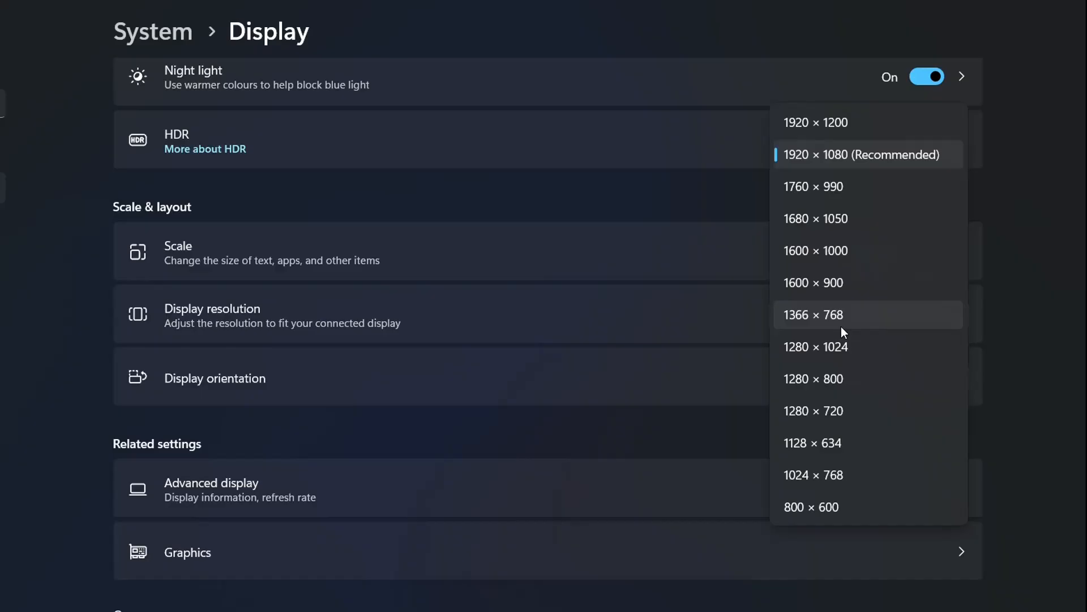
mouse_move(729, 332)
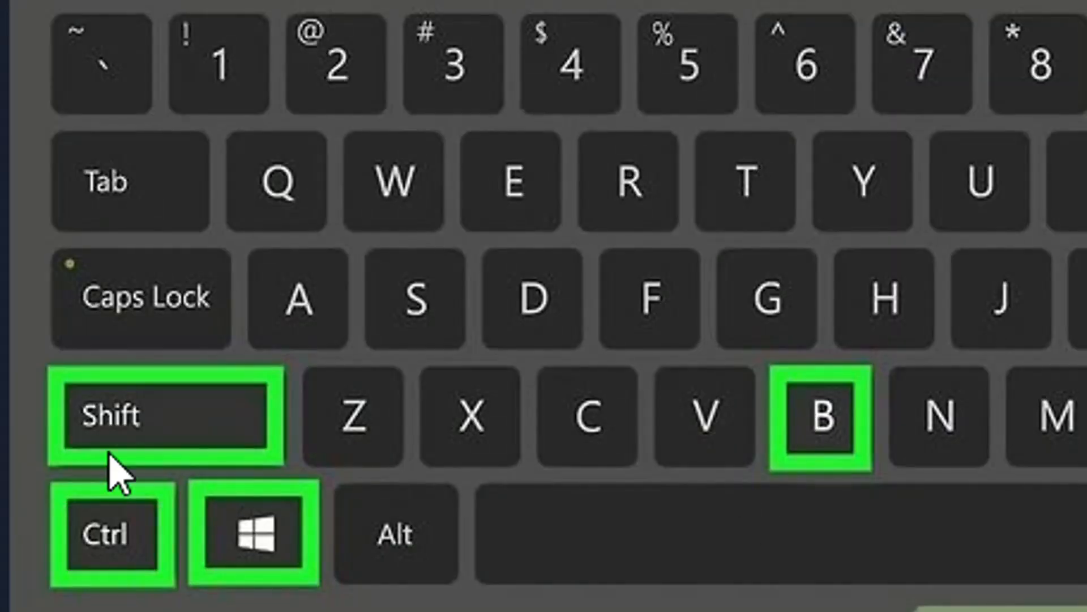
mouse_move(319, 534)
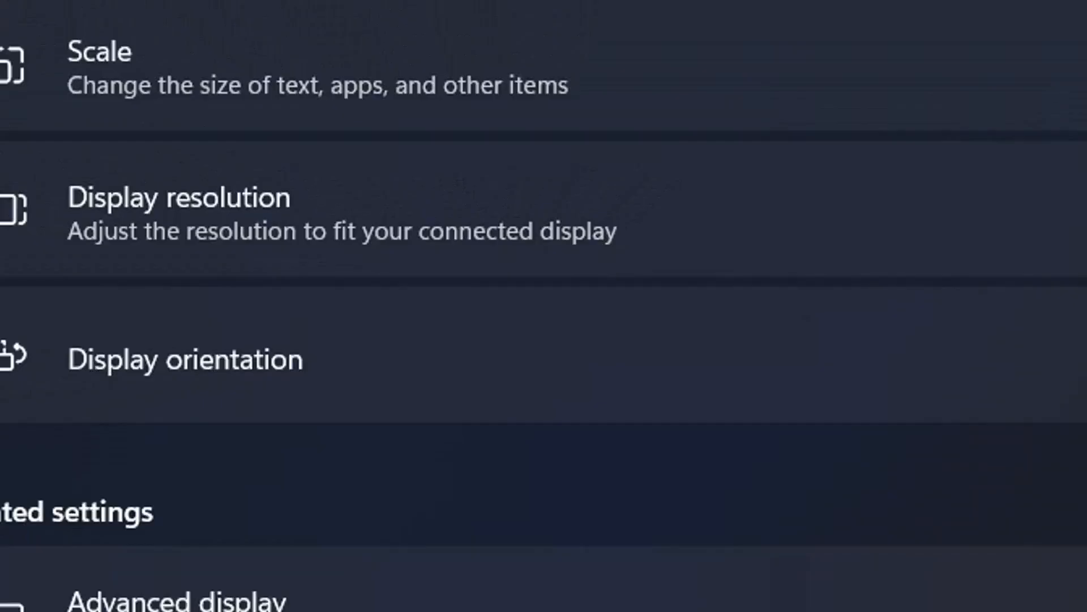
Search the taskbar for 'device Manager' to launch Device Manager
left_click(307, 594)
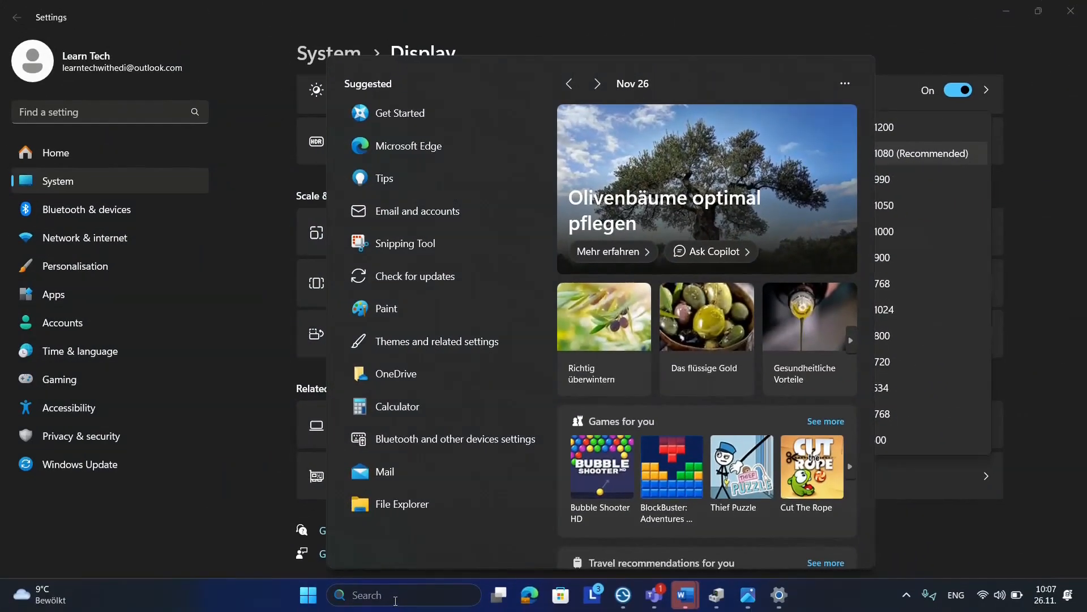
type("device Manager")
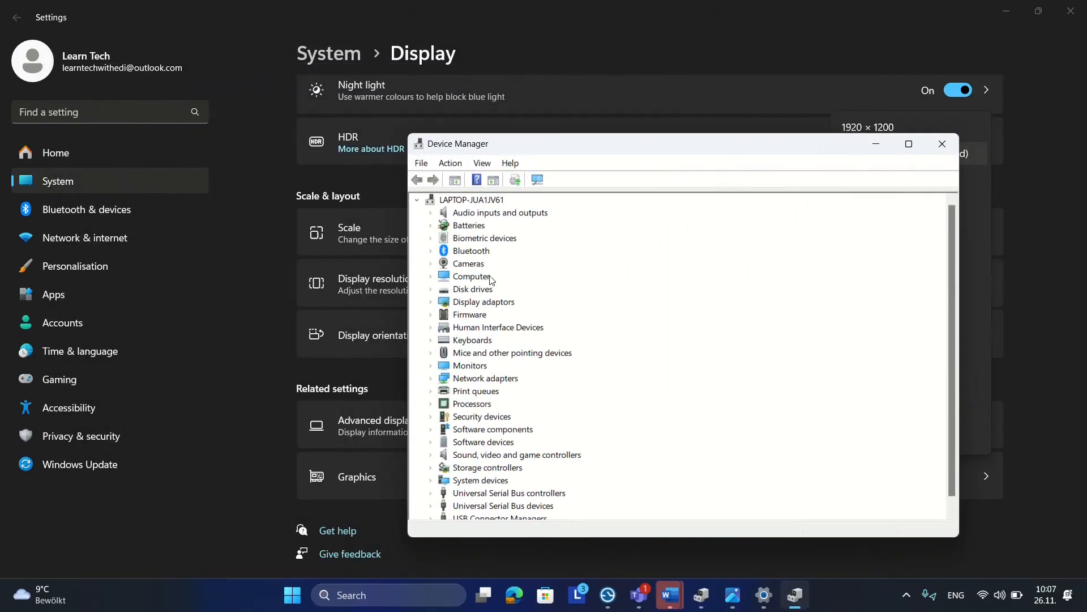
Auto-search drivers for AMD Radeon (TM) Graphics, then check Windows Update for newer drivers
left_click(431, 302)
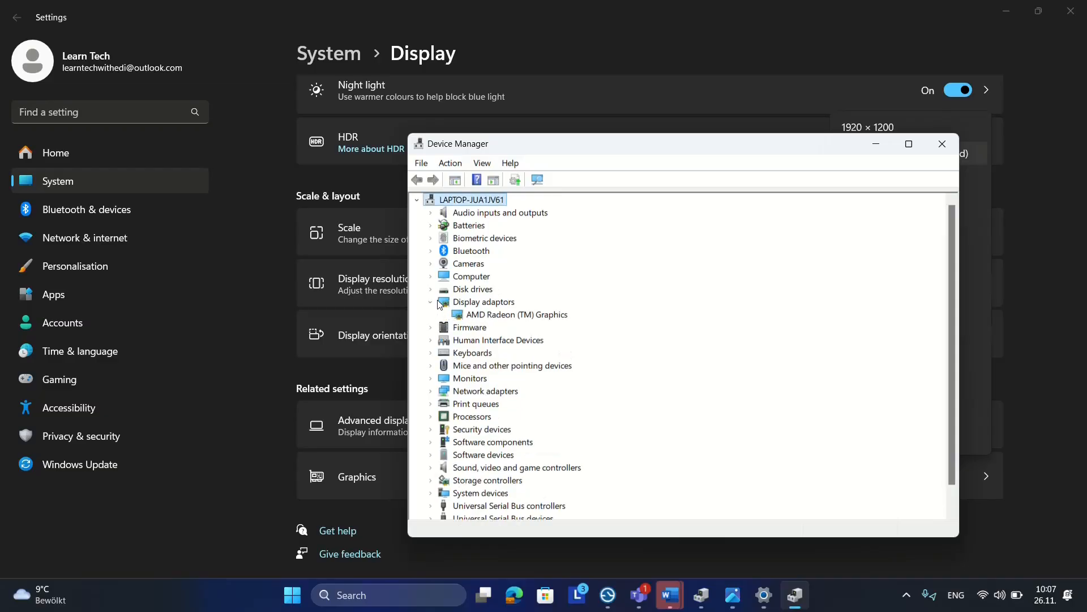
left_click(517, 314)
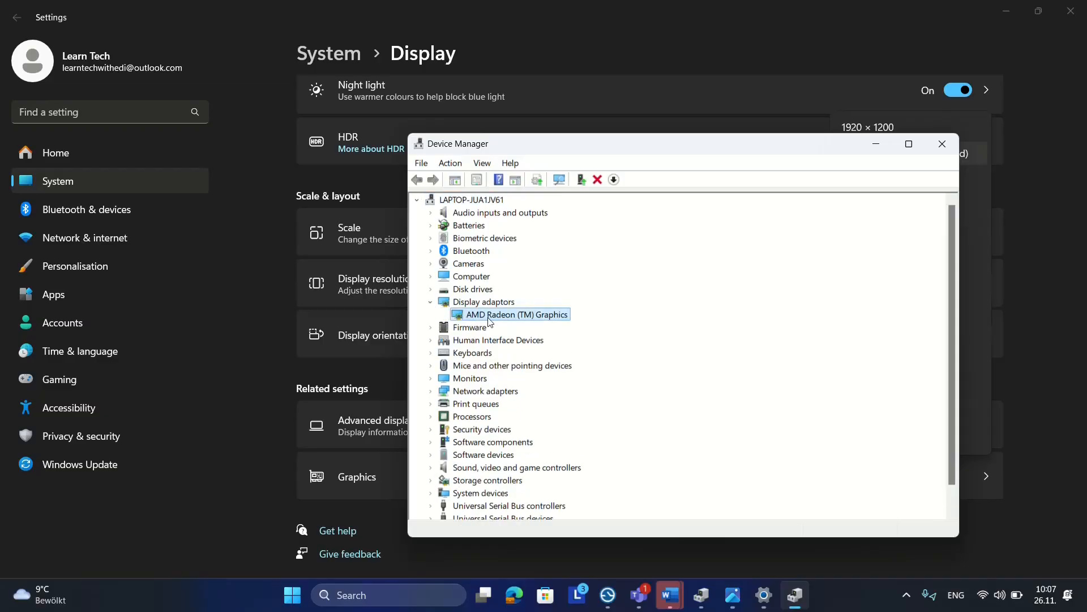
left_click(908, 143)
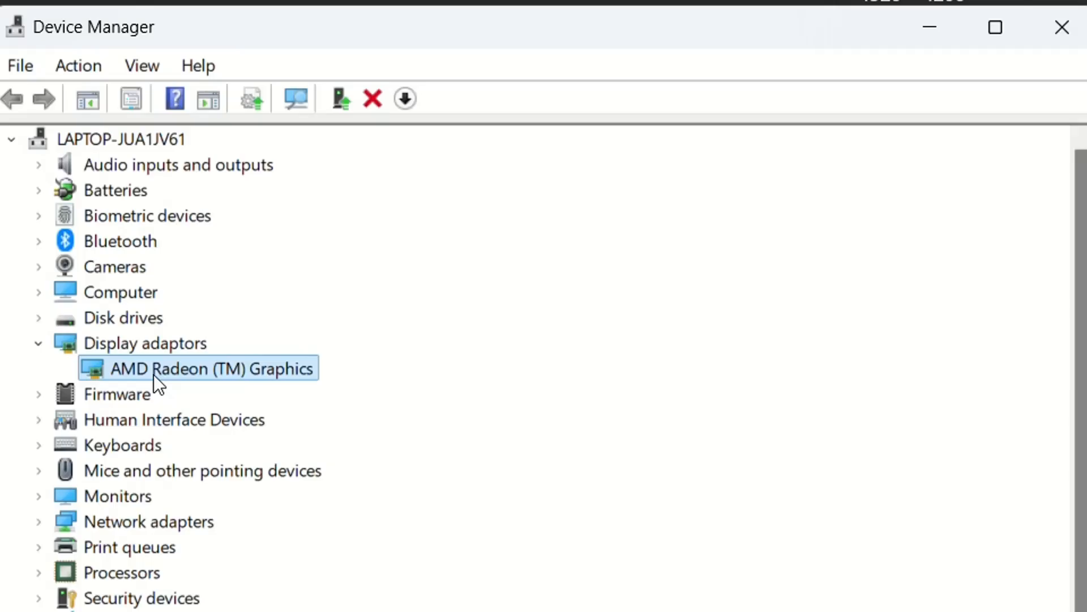
mouse_move(226, 383)
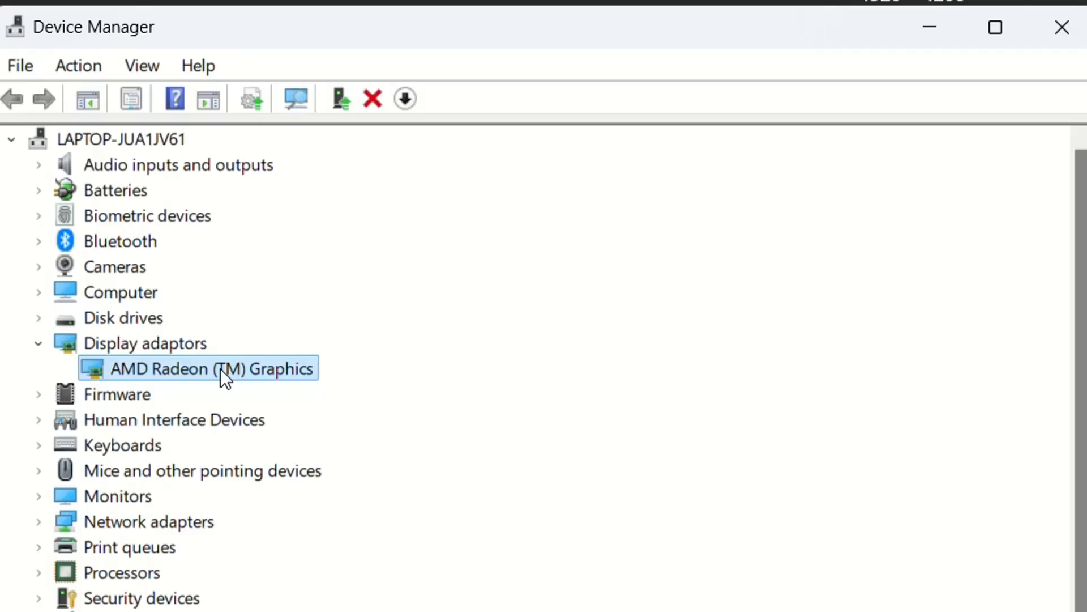
right_click(211, 368)
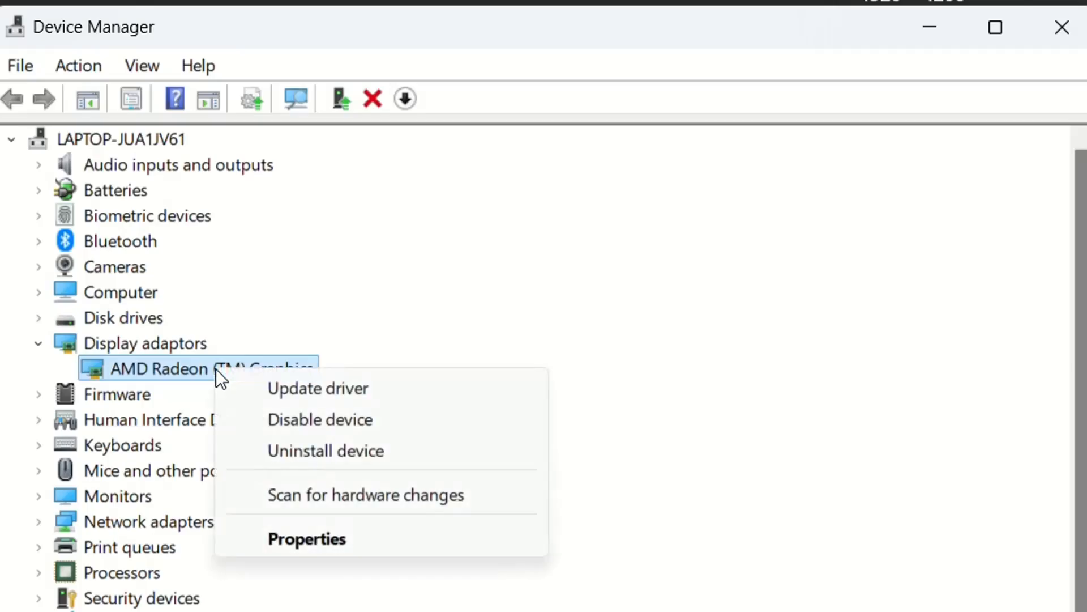
mouse_move(305, 389)
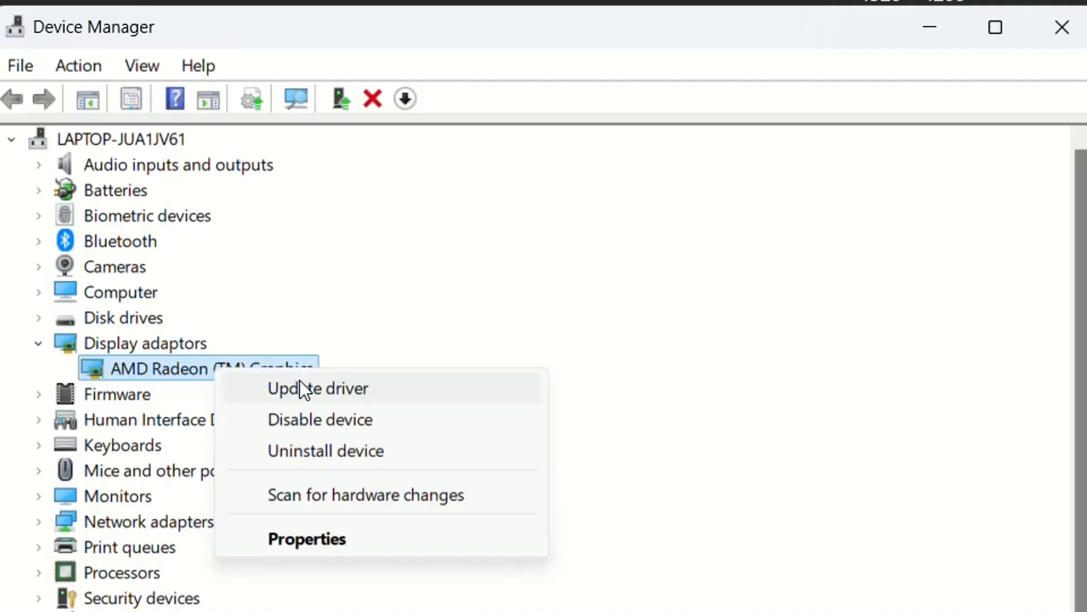
left_click(318, 388)
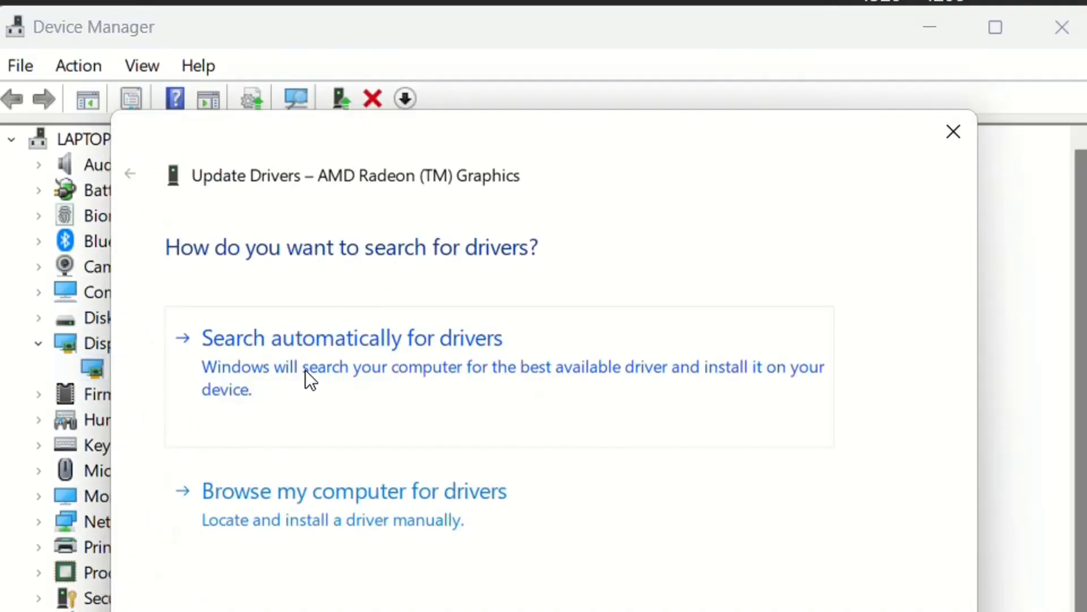
left_click(351, 338)
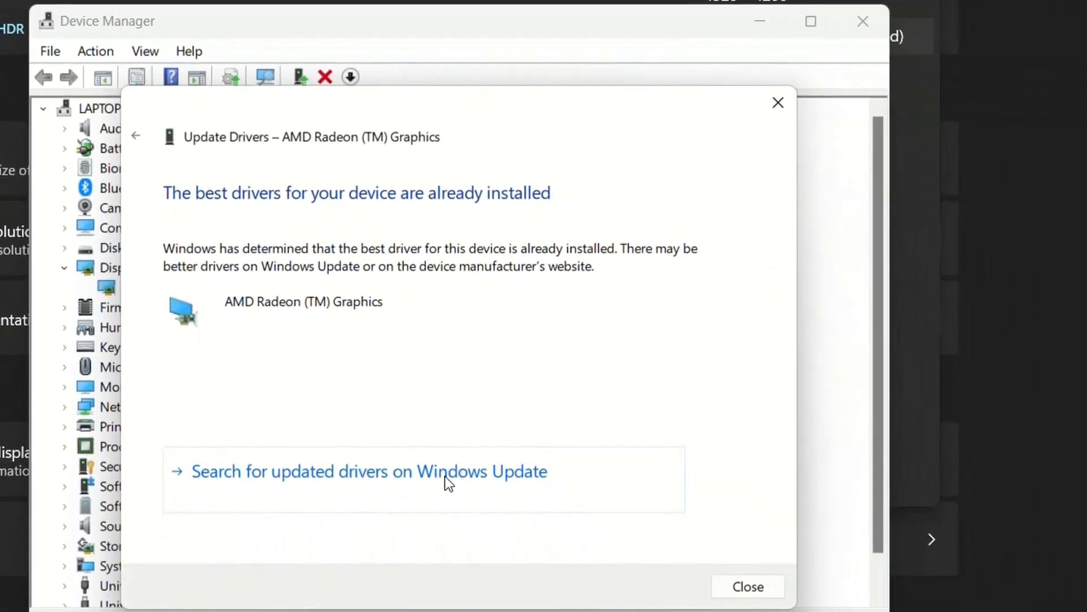
mouse_move(496, 288)
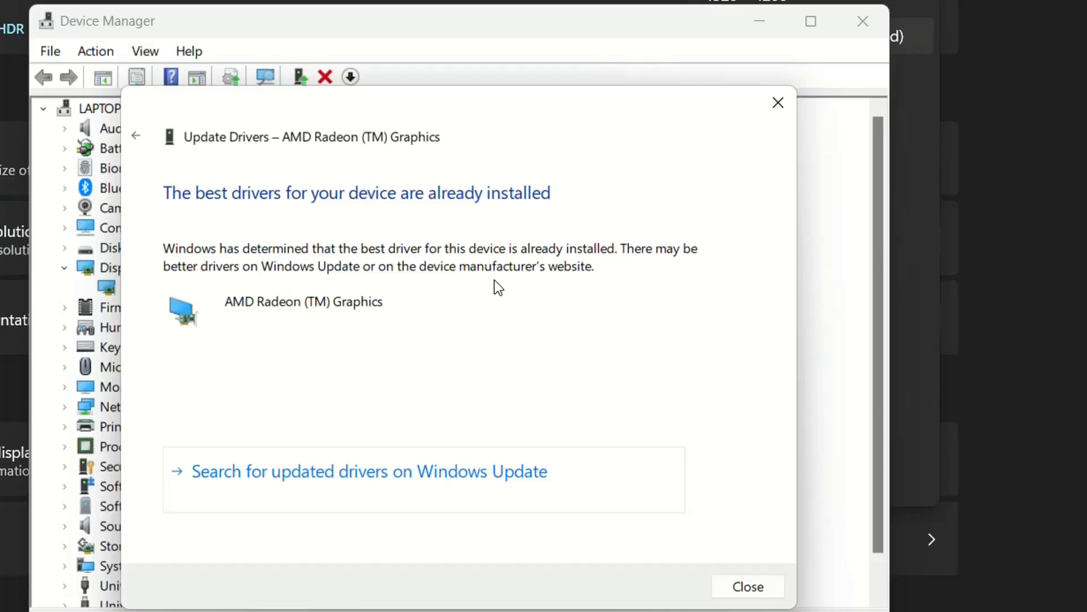
mouse_move(367, 452)
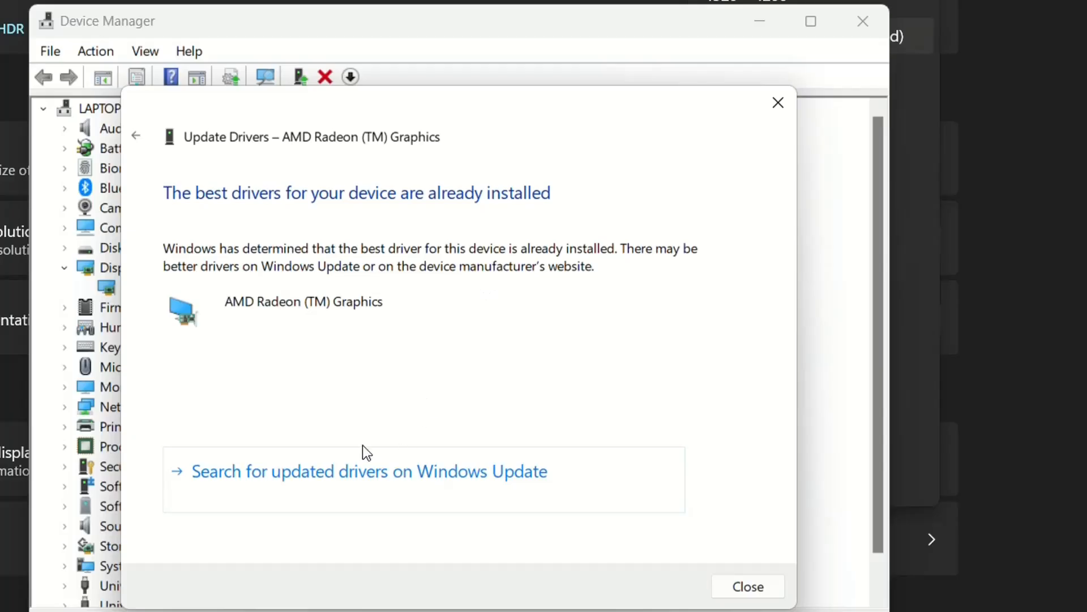
left_click(747, 586)
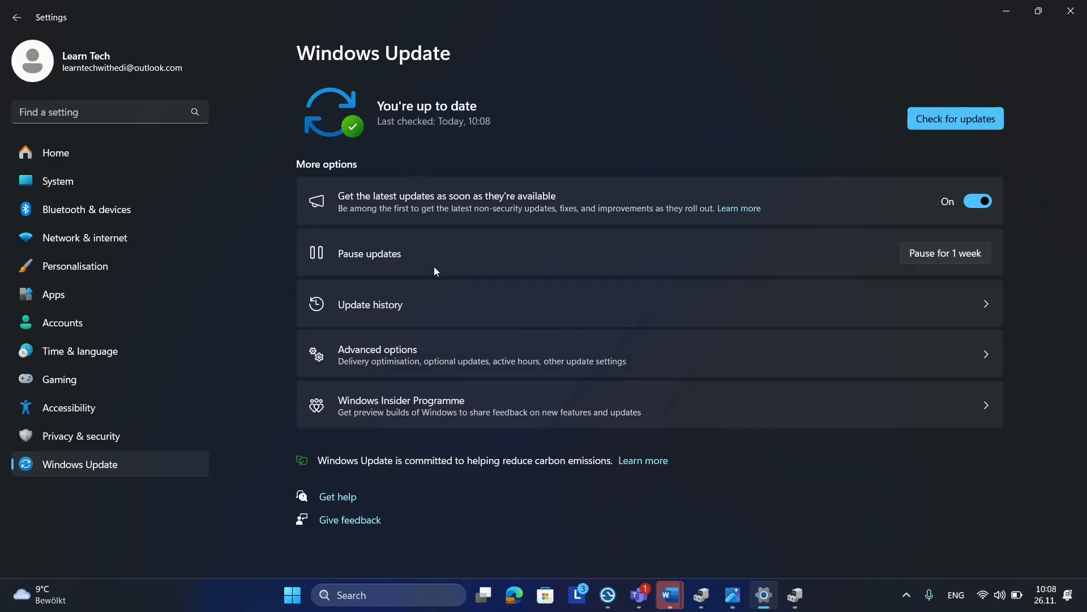
mouse_move(442, 65)
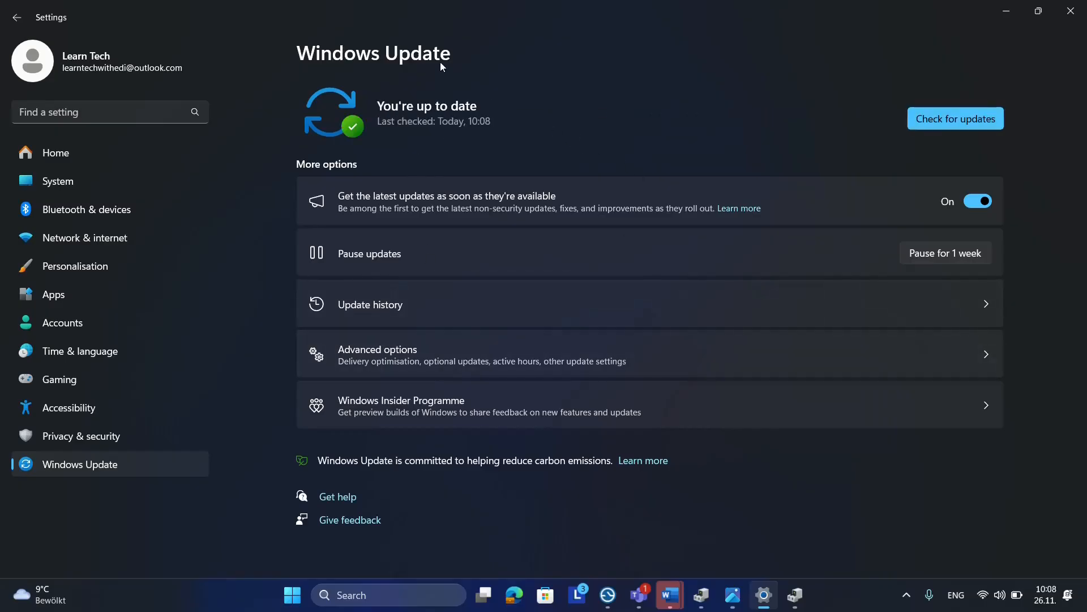
Go from Windows Update's Advanced options into the Optional updates list
left_click(486, 354)
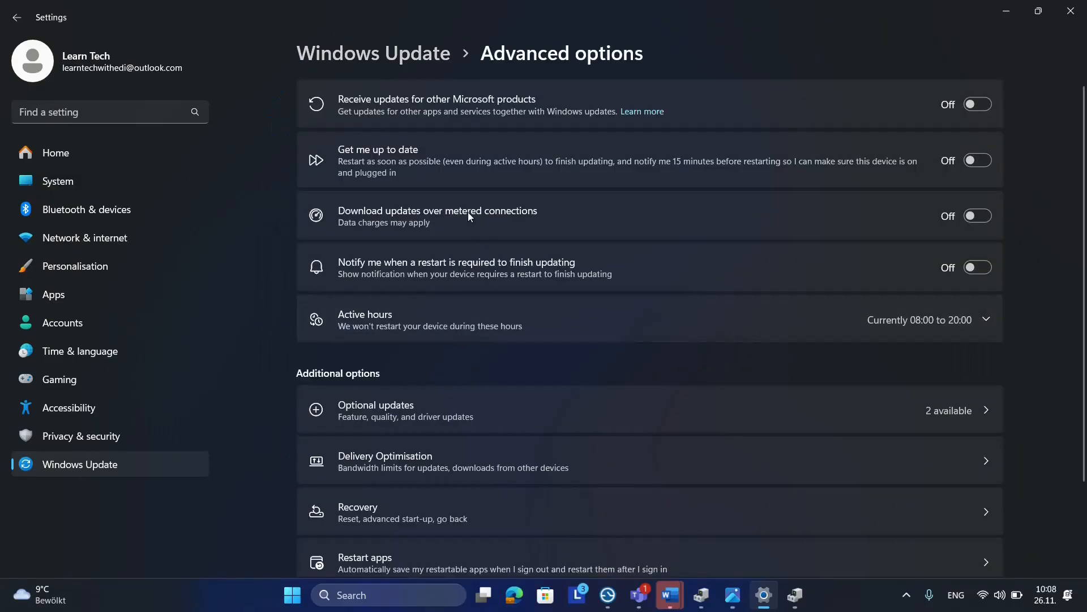
scroll("down", 3)
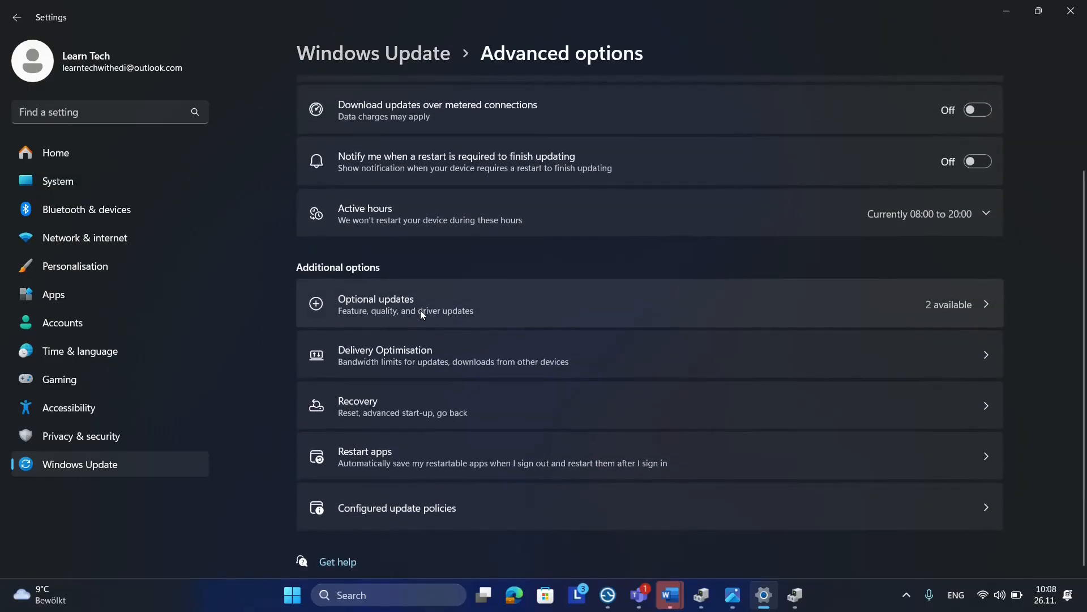
left_click(417, 304)
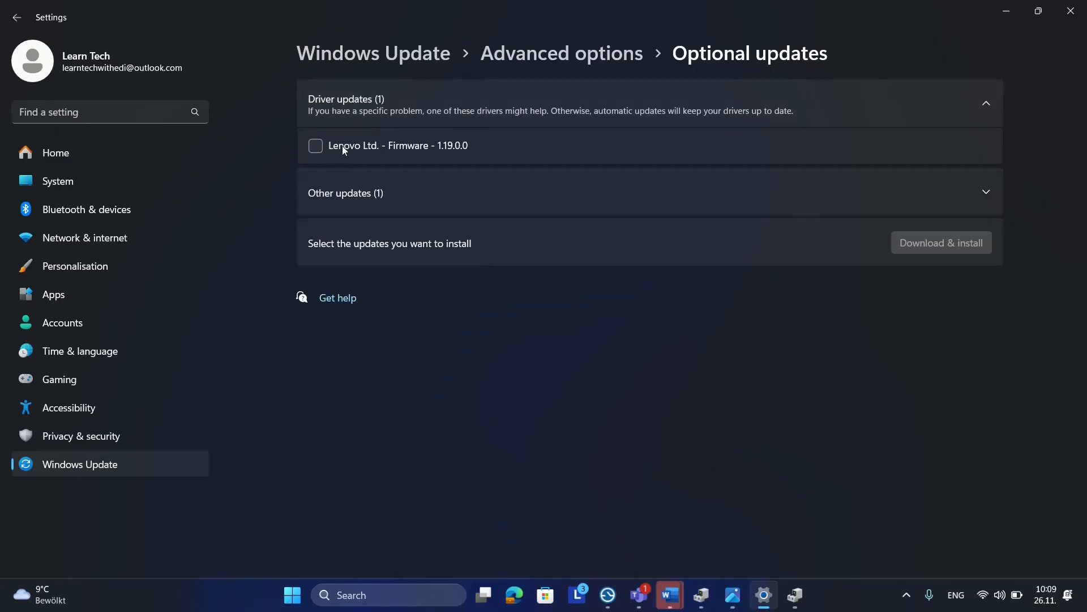
mouse_move(389, 153)
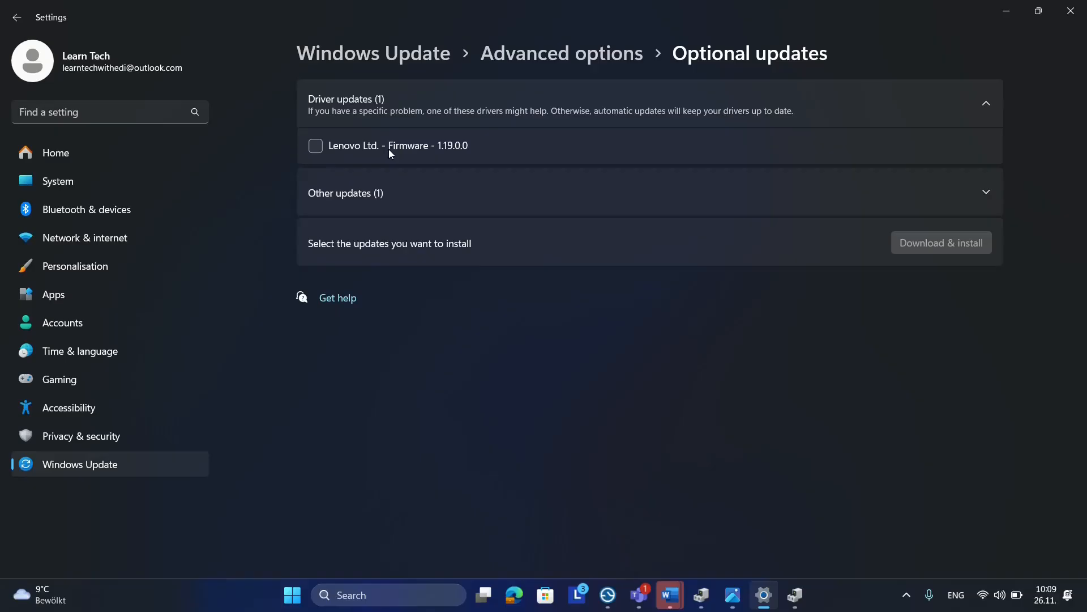
Tick the Lenovo firmware driver update, then return to the main Windows Update page
left_click(315, 146)
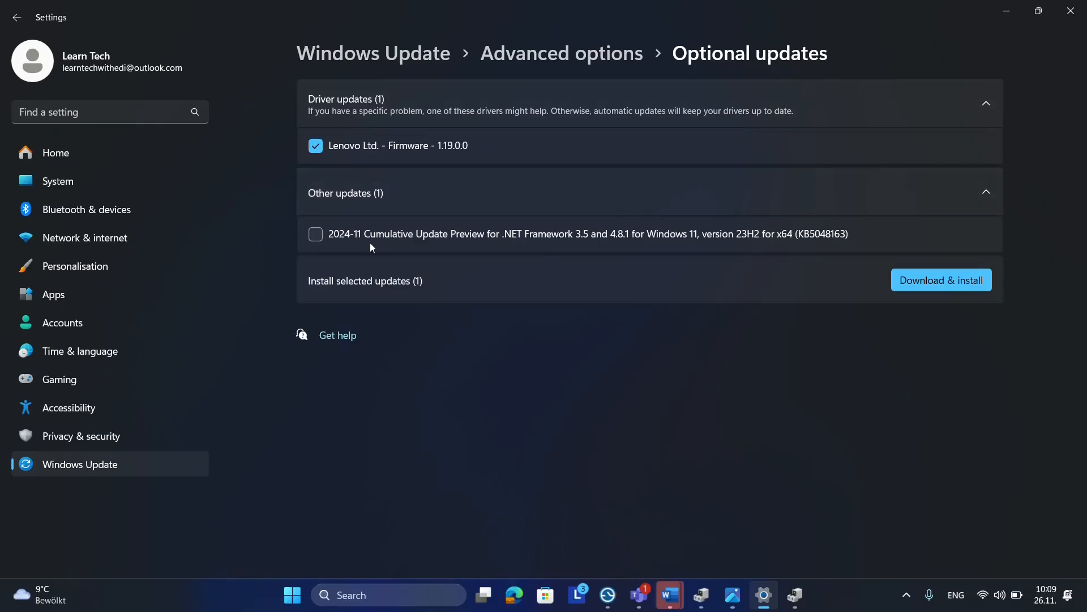
mouse_move(556, 247)
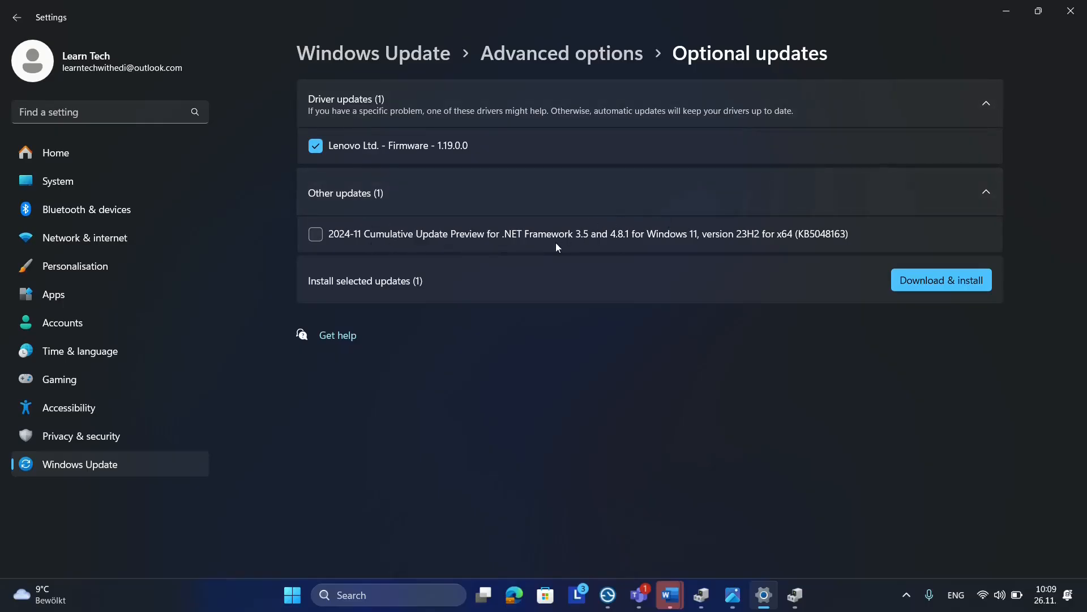
mouse_move(559, 226)
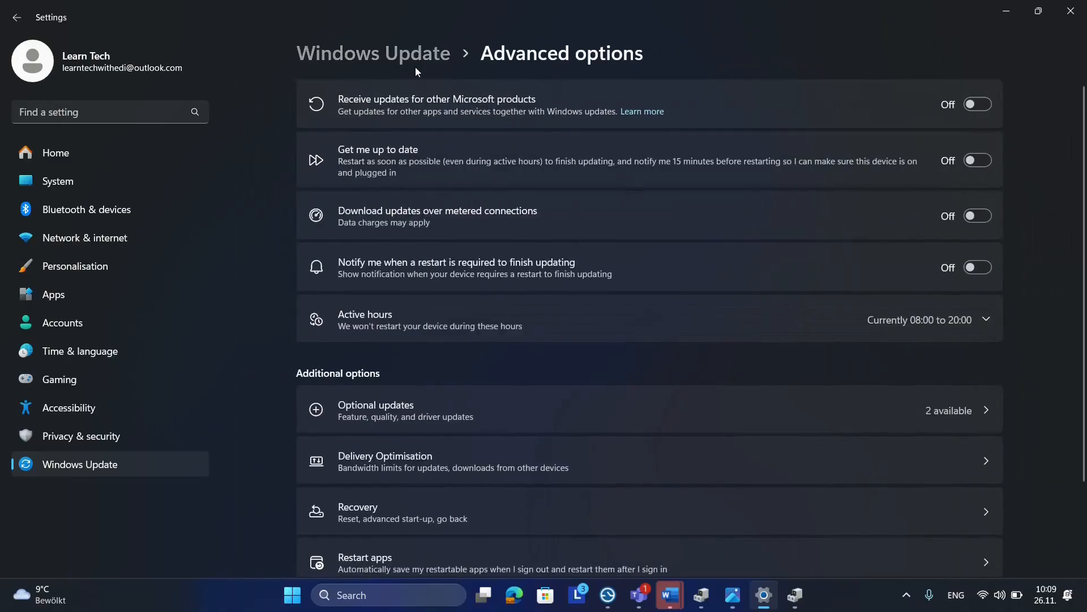
left_click(16, 18)
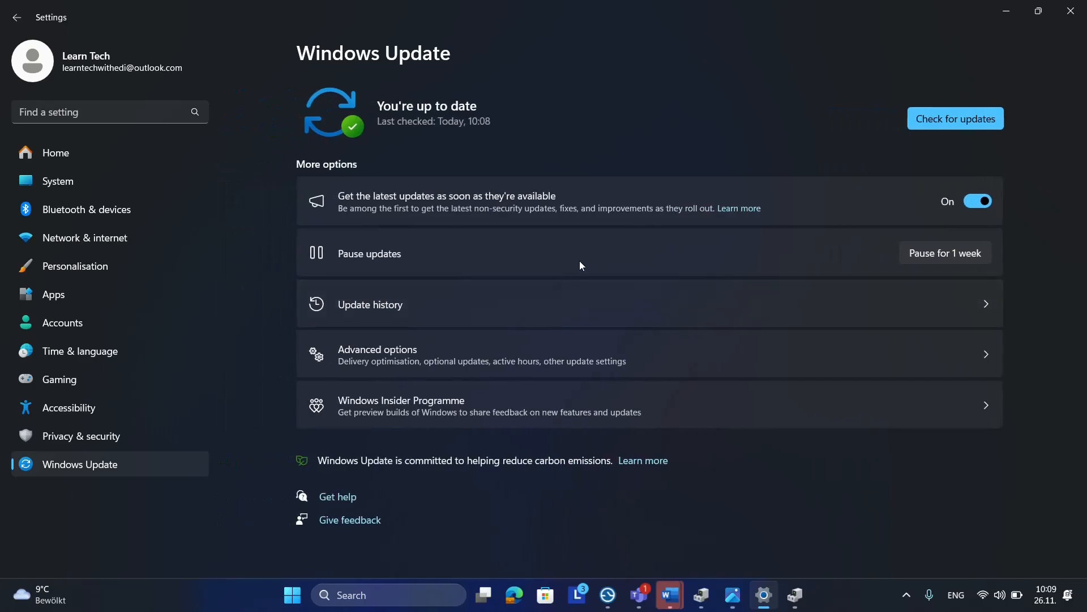
mouse_move(492, 589)
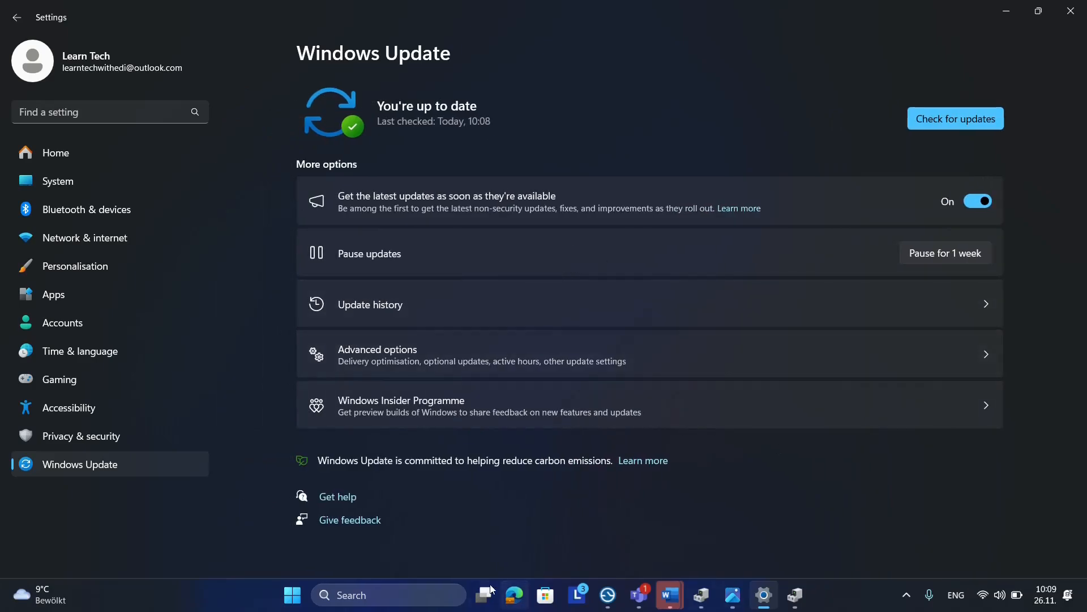
Reopen Device Manager via 'dev' search and start Update driver for AMD Radeon (TM) Graphics
type("dev")
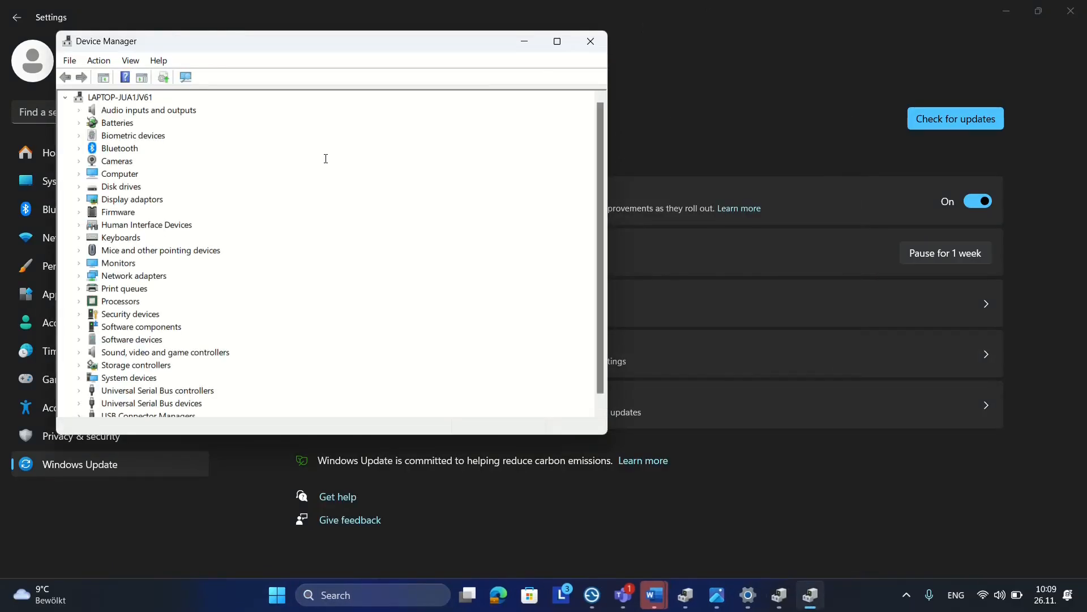
left_click(556, 40)
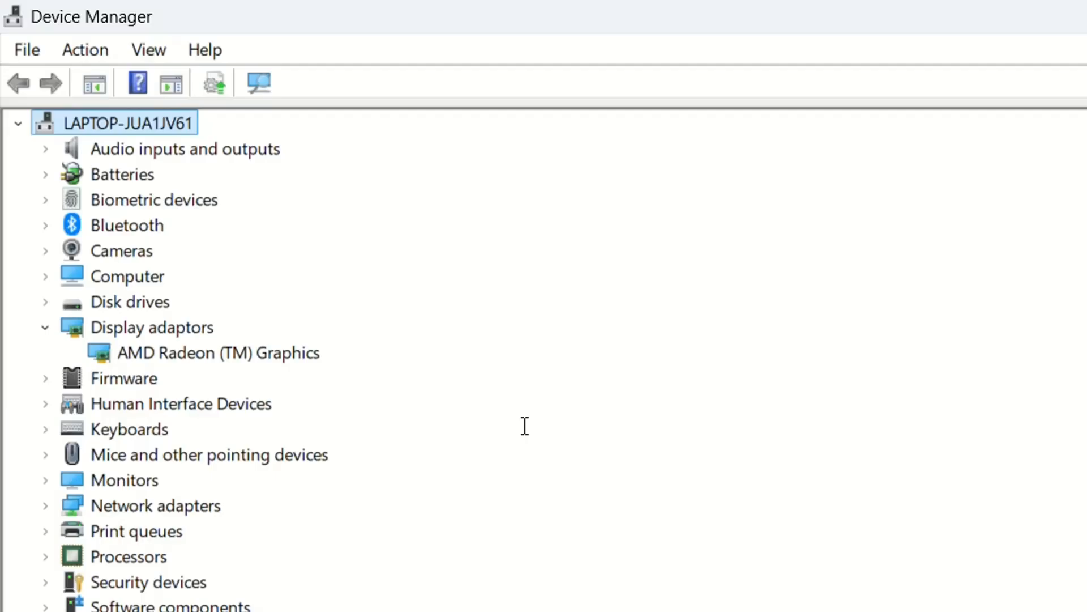
mouse_move(454, 409)
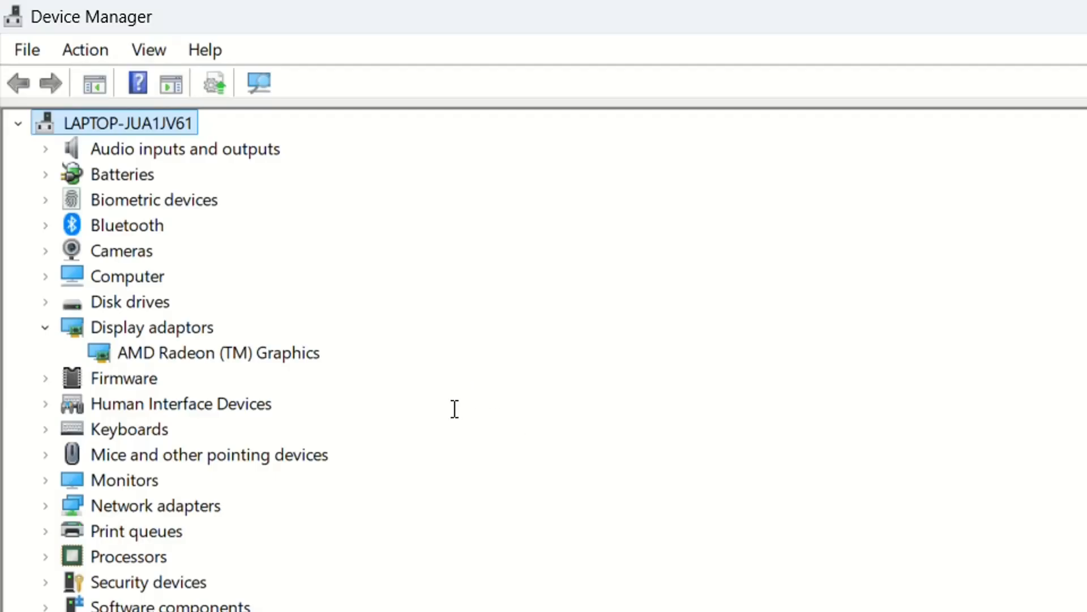
mouse_move(177, 345)
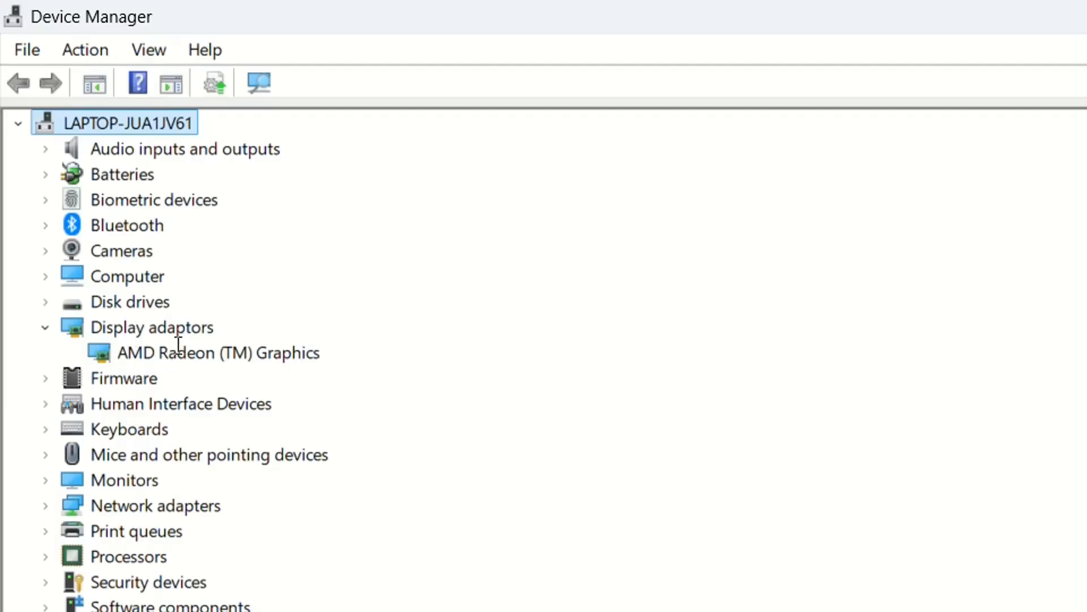
right_click(201, 353)
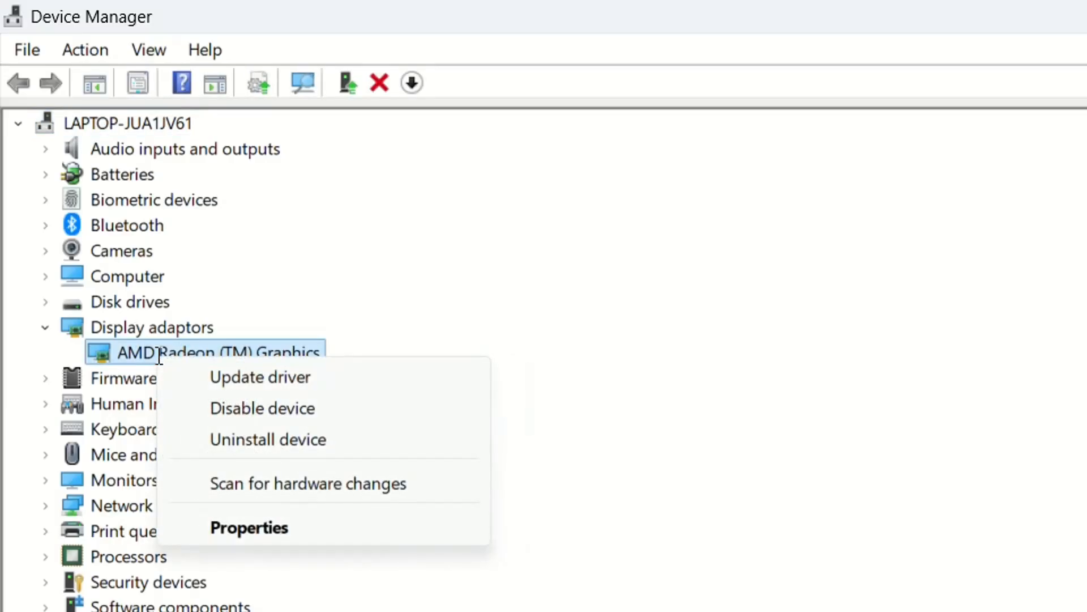
left_click(259, 376)
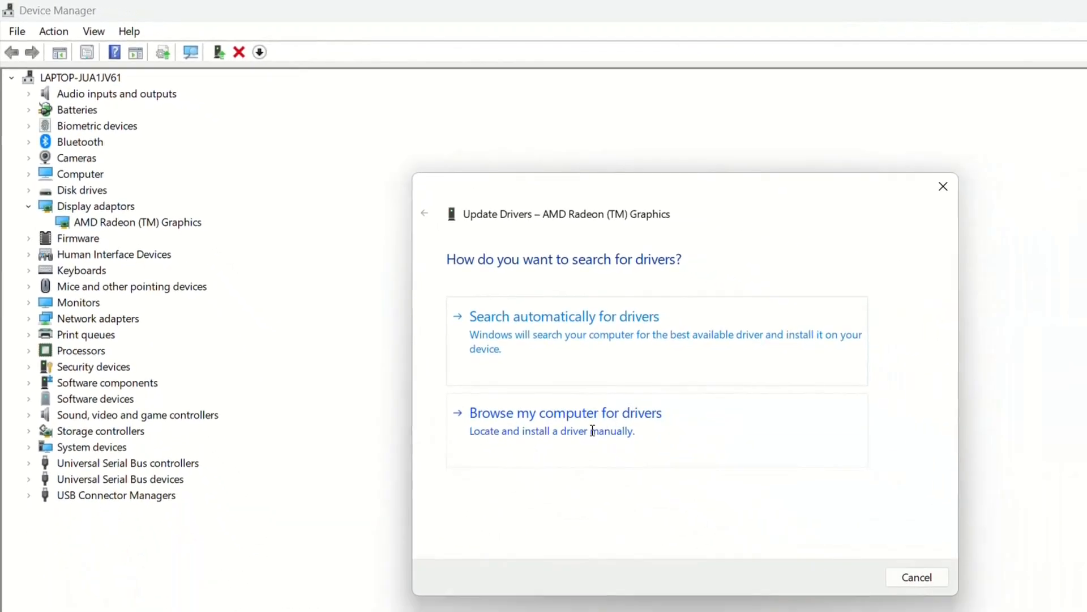
Browse the computer and install the first AMD Radeon (TM) Graphics driver from the list
left_click(565, 412)
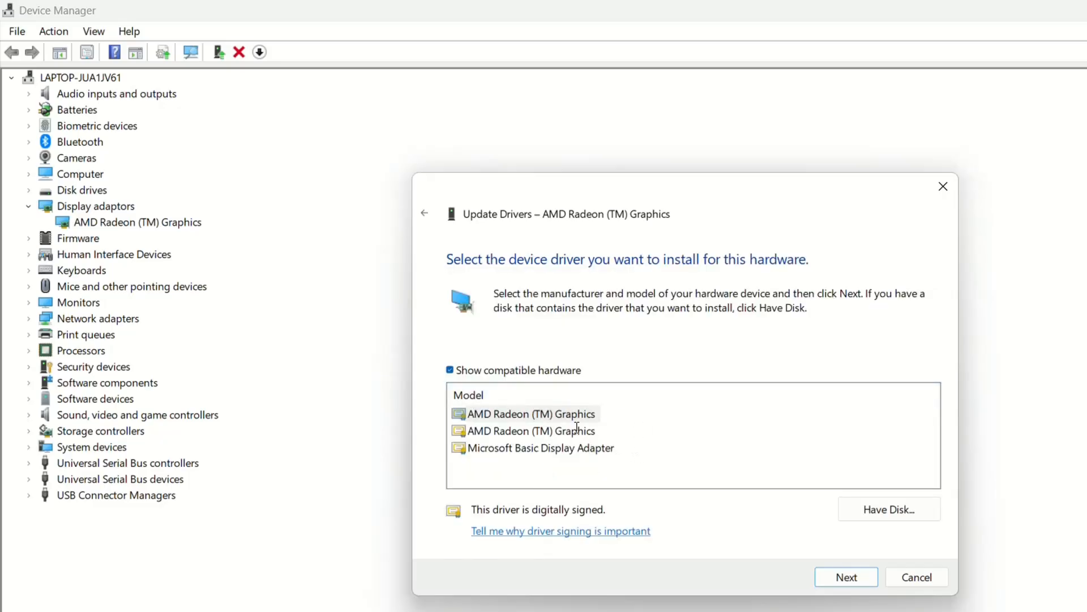
left_click(531, 414)
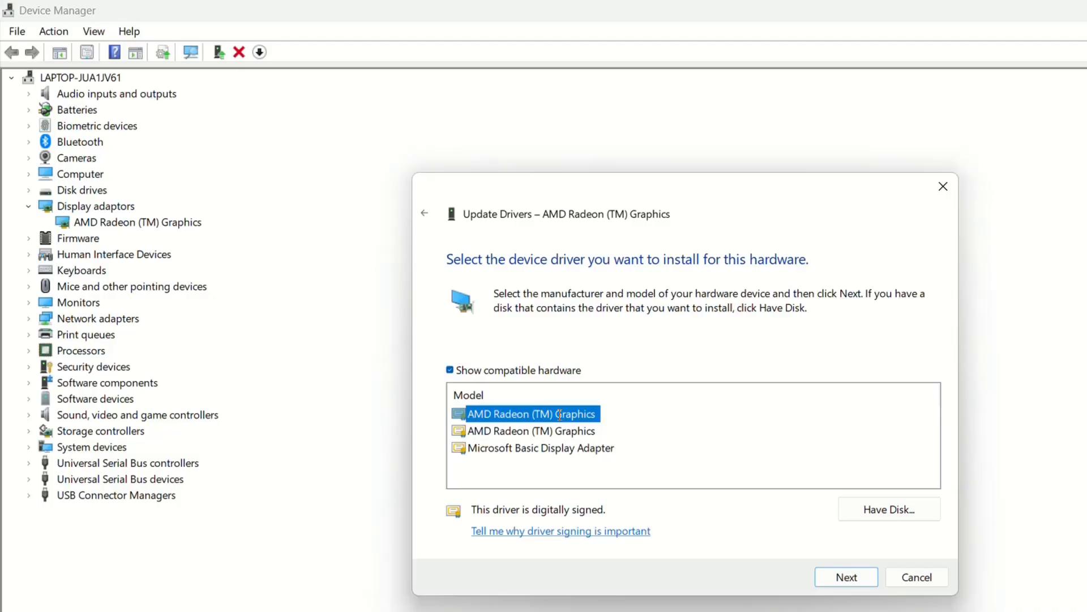
mouse_move(713, 550)
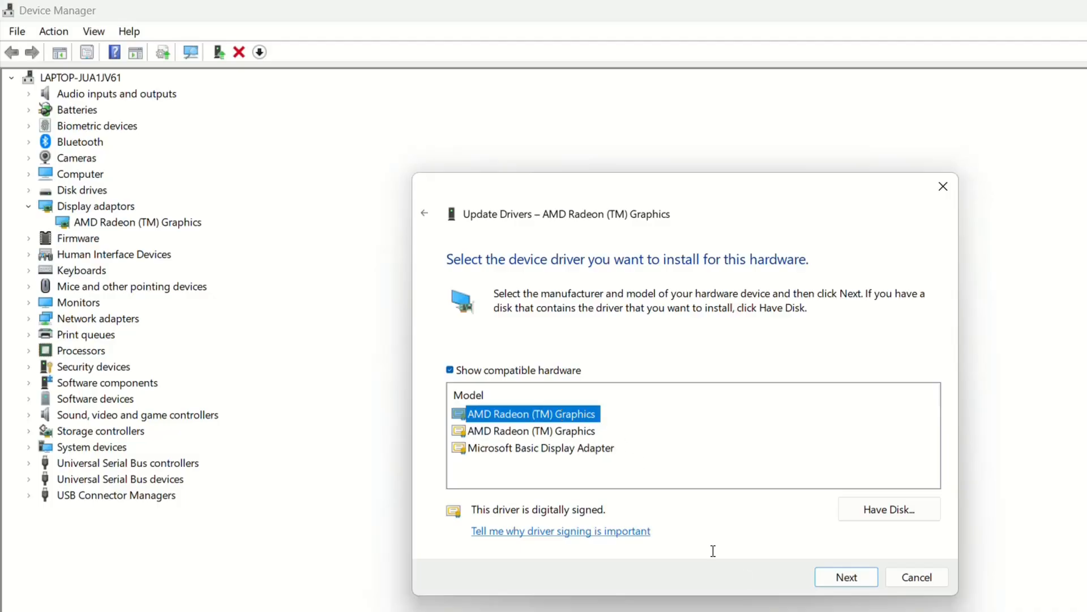
left_click(845, 576)
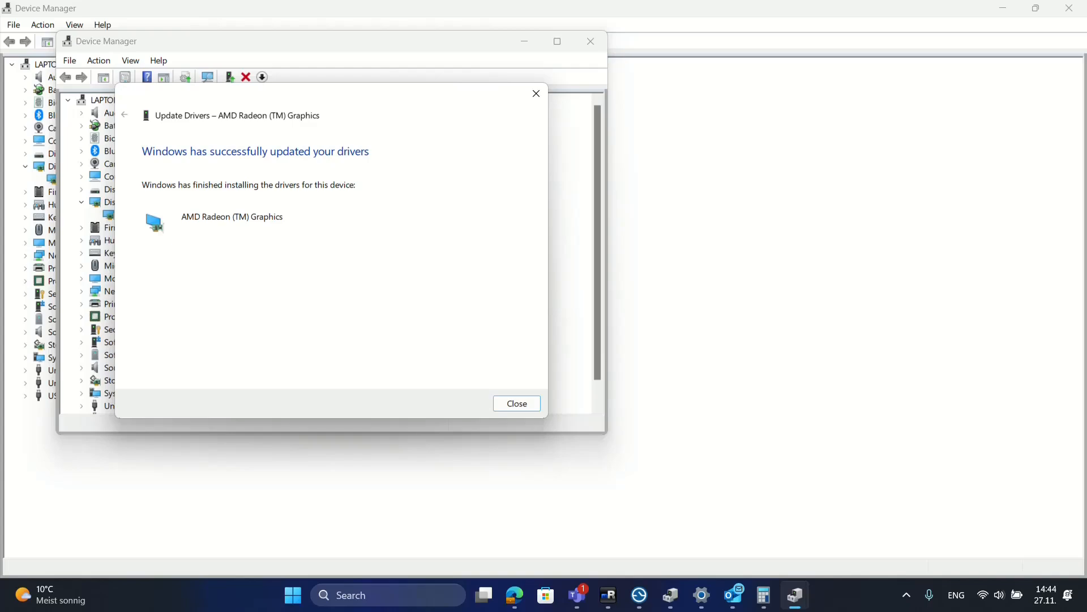
Dismiss the update success message and choose Uninstall device for AMD Radeon (TM) Graphics
left_click(516, 403)
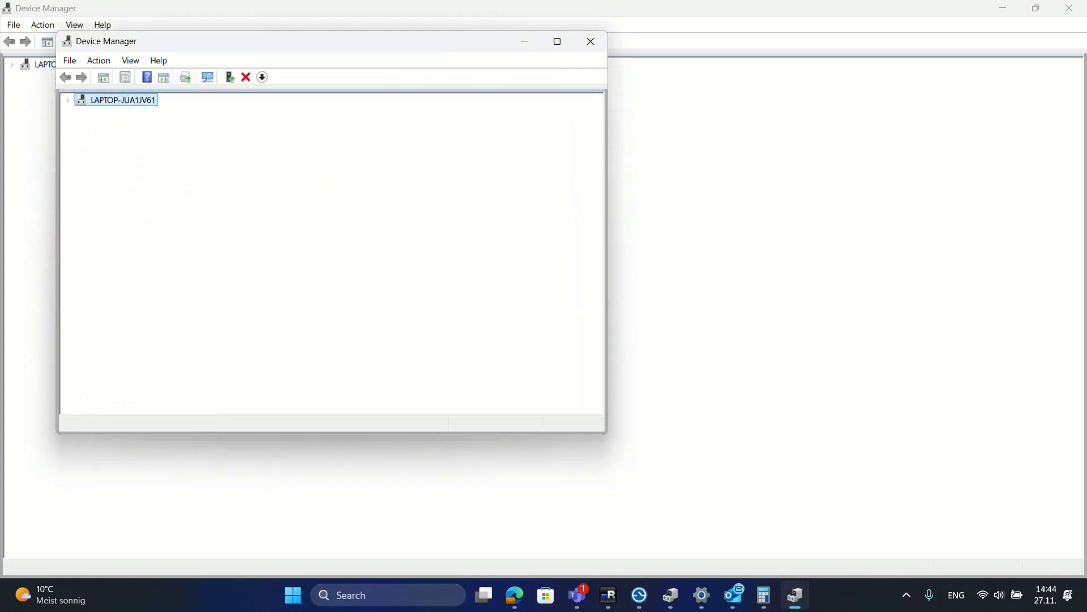
left_click(67, 99)
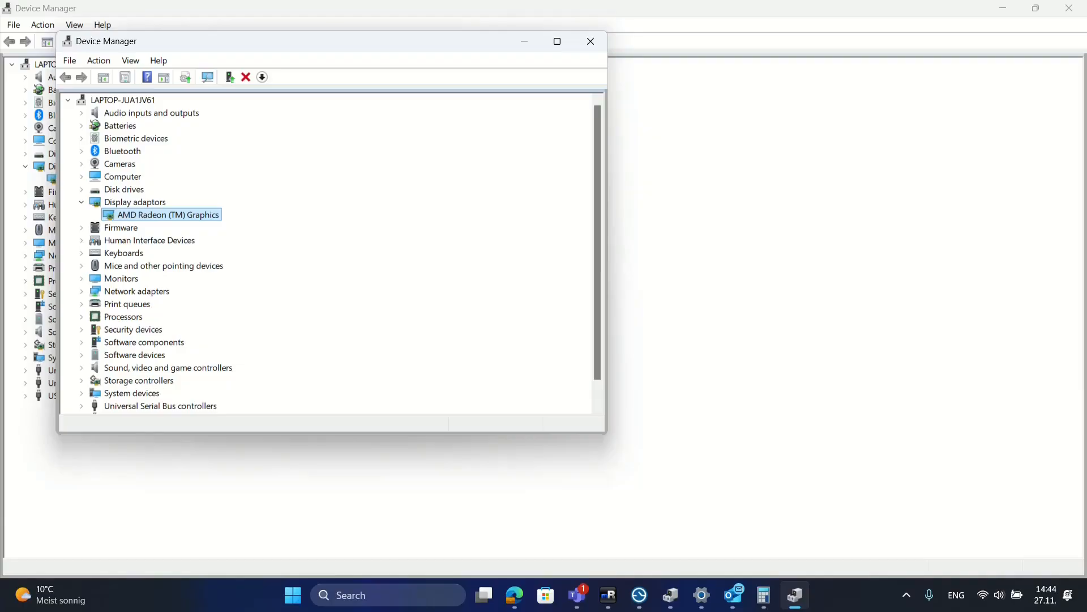
right_click(161, 214)
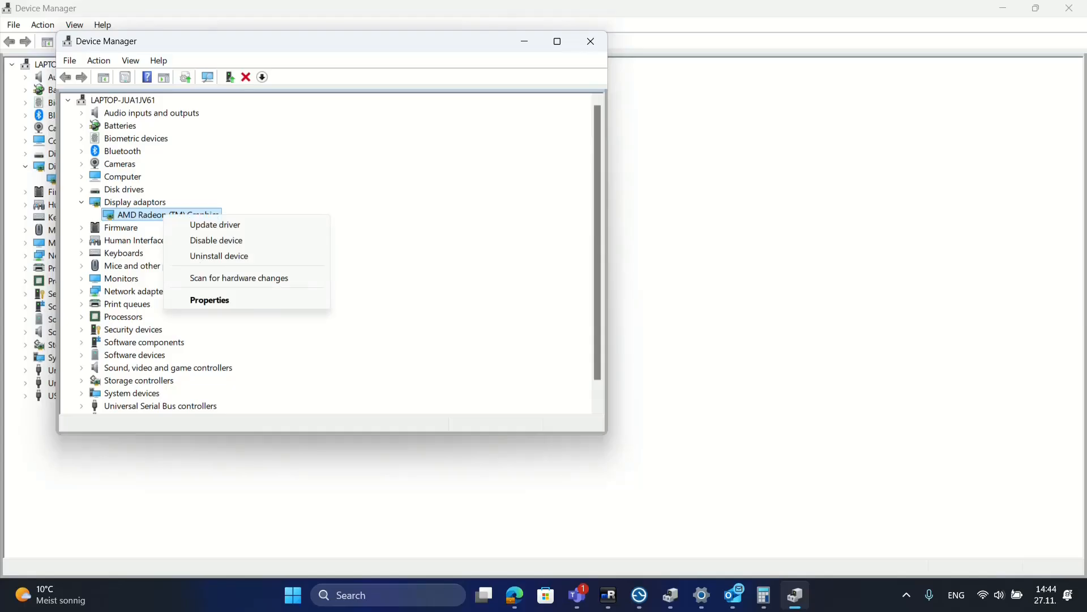
mouse_move(219, 256)
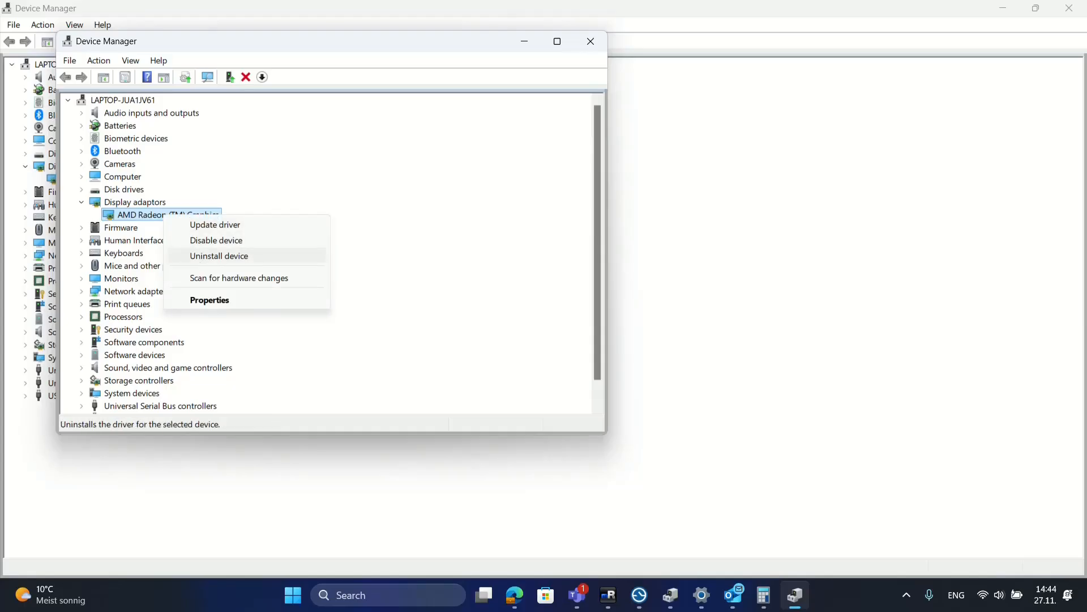
left_click(218, 256)
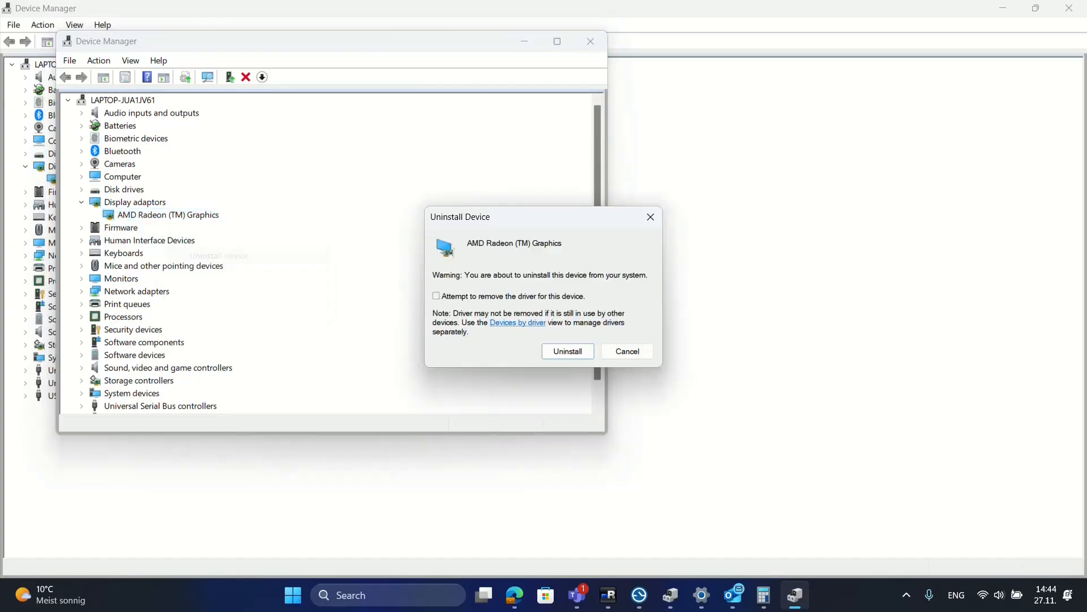